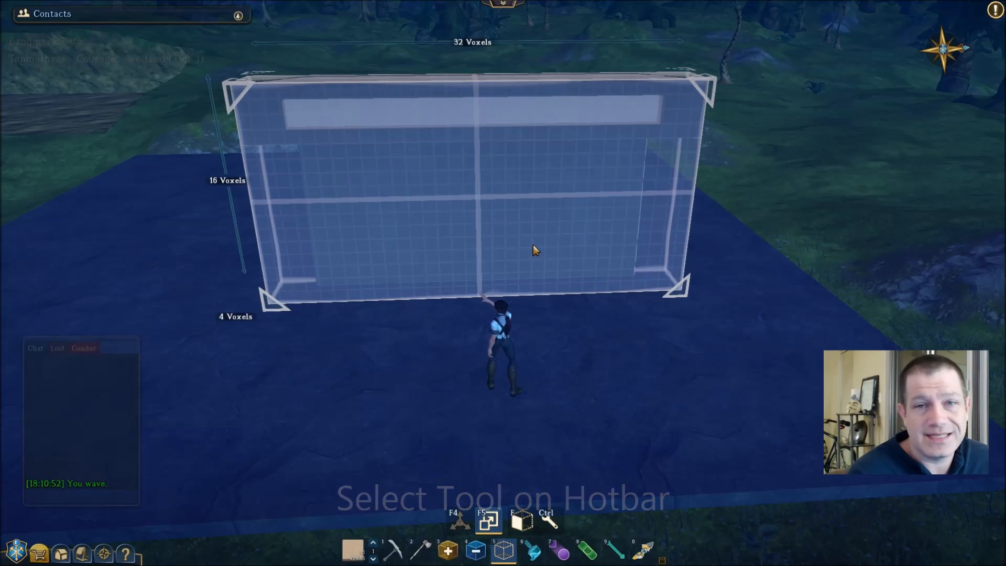
Step: Bring up the Templates storage window with T and begin a search with 't'
{"action": "key", "text": "t"}
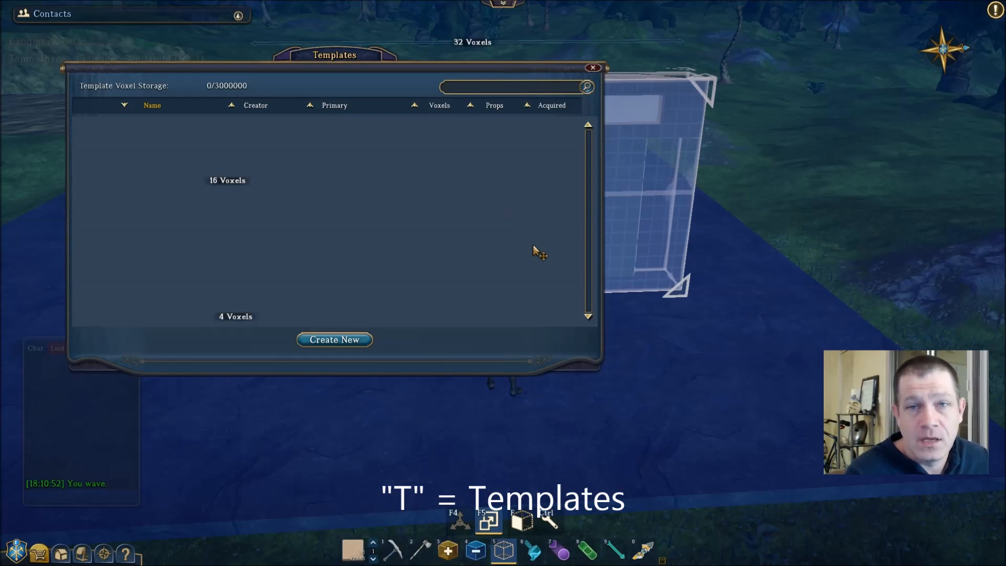
{"action": "left_click", "coordinate": [511, 87]}
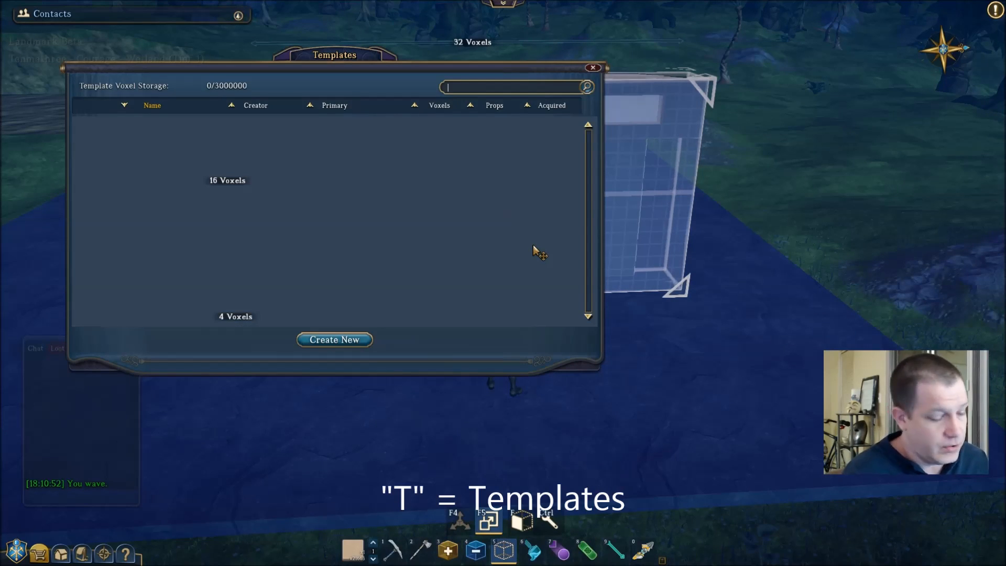
{"action": "type", "text": "t"}
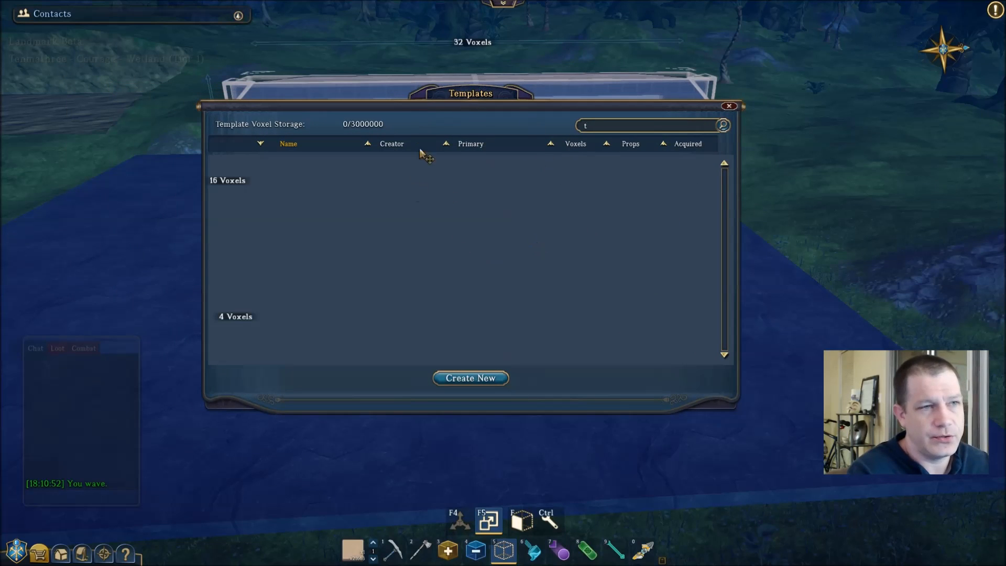
{"action": "mouse_move", "coordinate": [456, 222]}
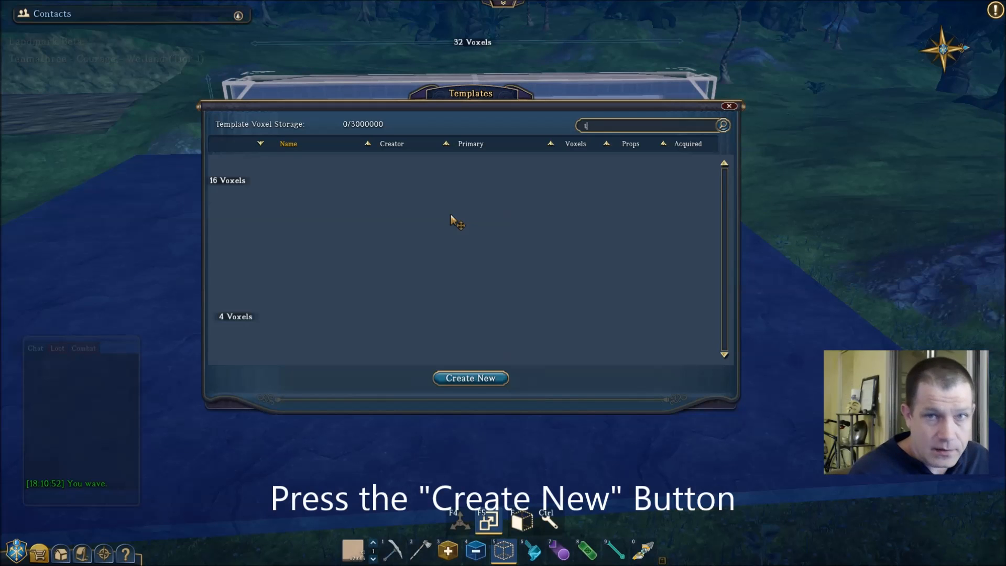
{"action": "mouse_move", "coordinate": [457, 232]}
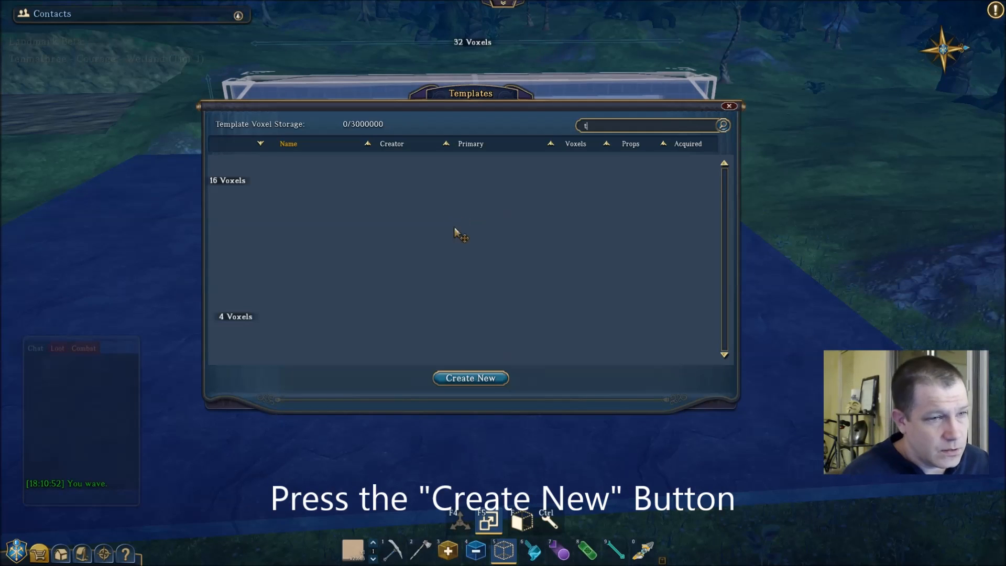
Step: Start a new template from the wall selection and capture its preview screenshot
{"action": "left_click", "coordinate": [471, 379]}
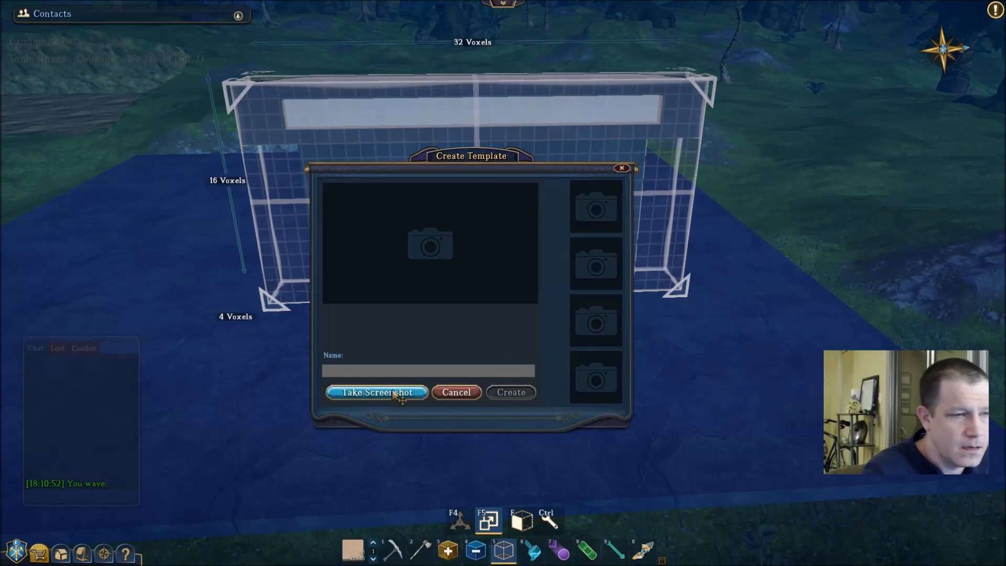
{"action": "mouse_move", "coordinate": [742, 314]}
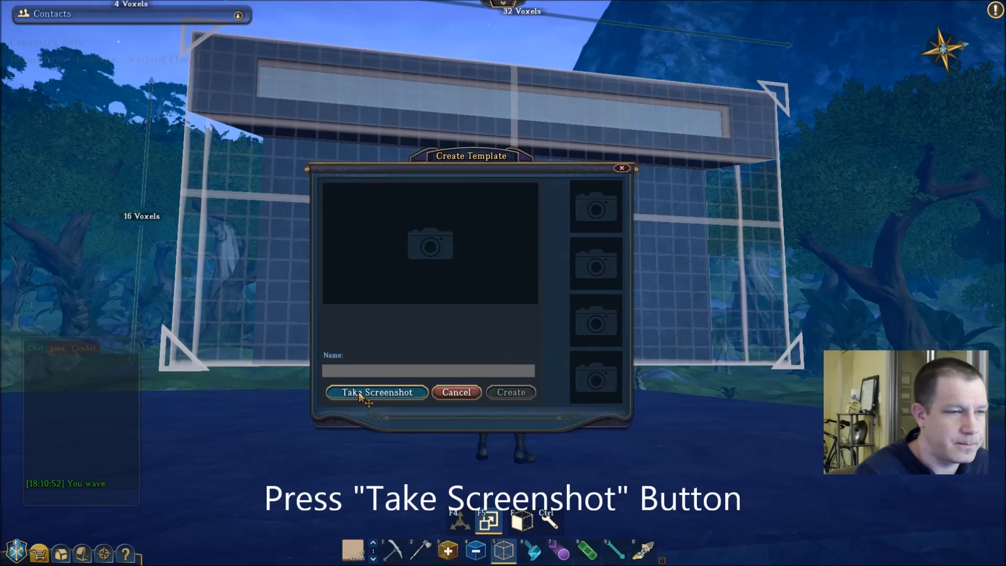
{"action": "left_click", "coordinate": [376, 392]}
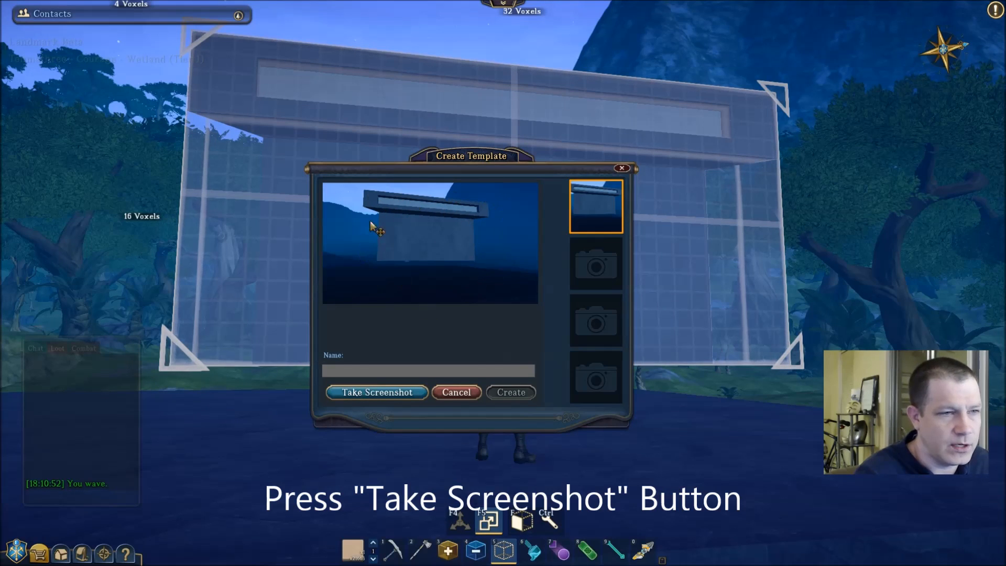
{"action": "mouse_move", "coordinate": [449, 247]}
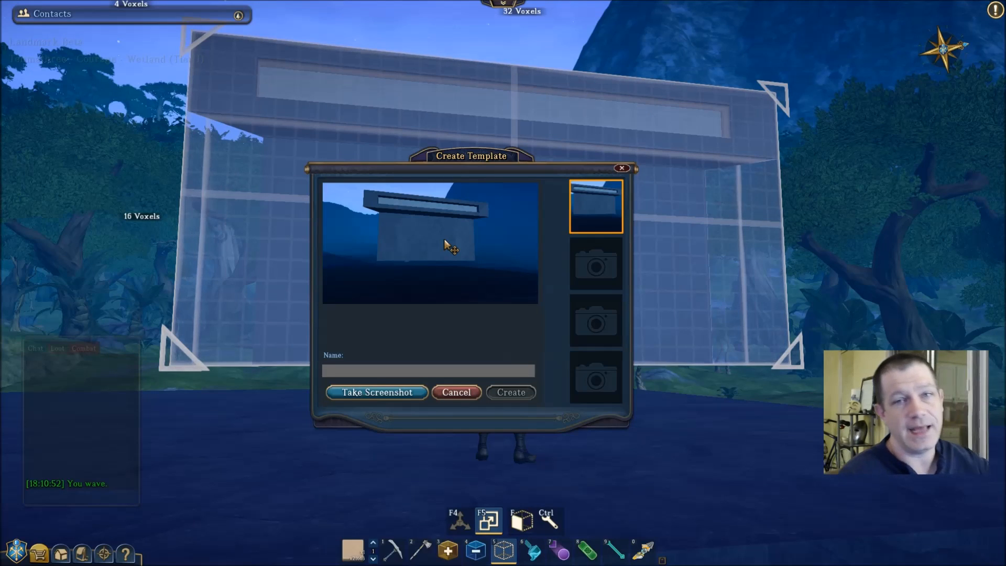
{"action": "left_click", "coordinate": [510, 392]}
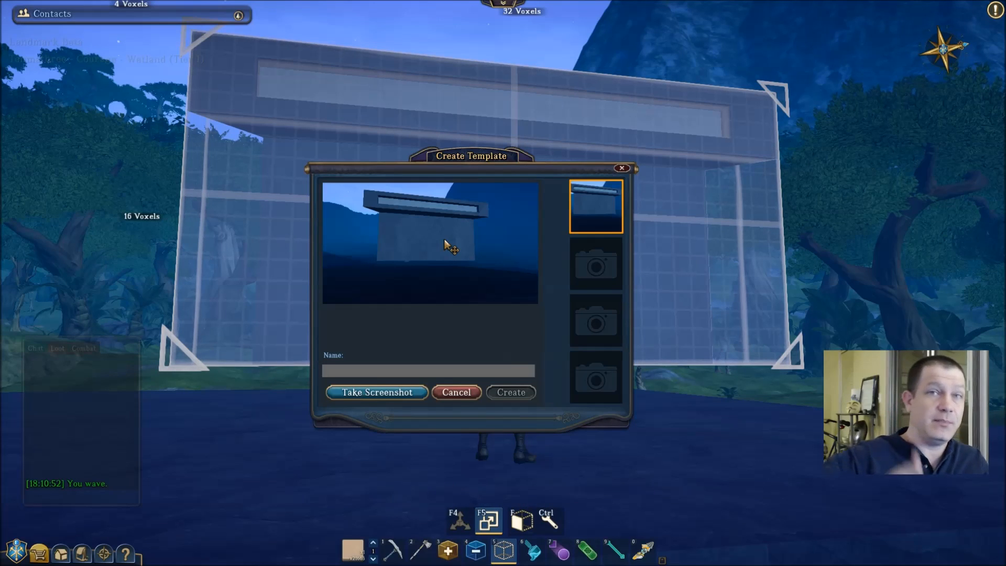
{"action": "mouse_move", "coordinate": [405, 321]}
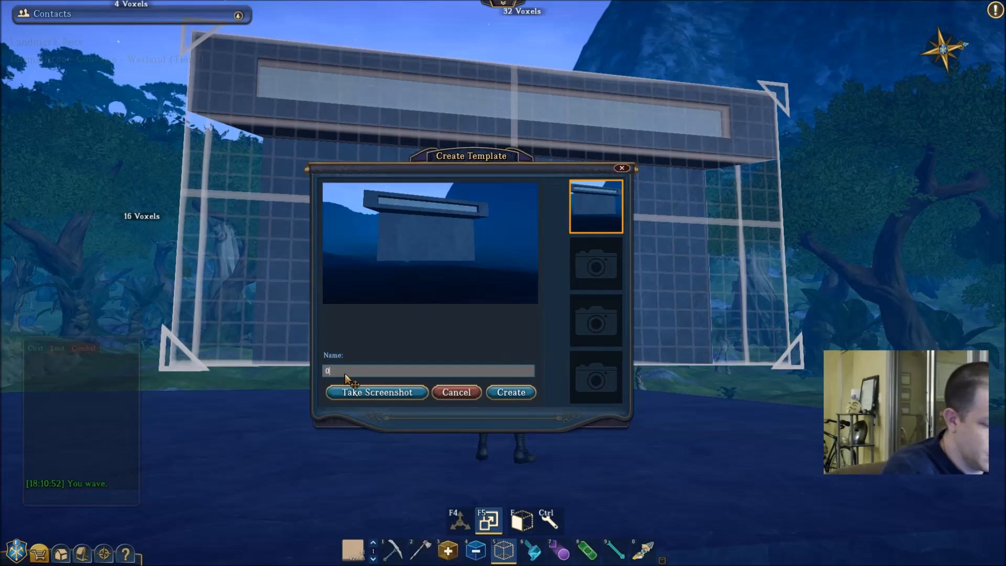
Step: Name the template '001 Wall' and create it
{"action": "type", "text": "01 Wall"}
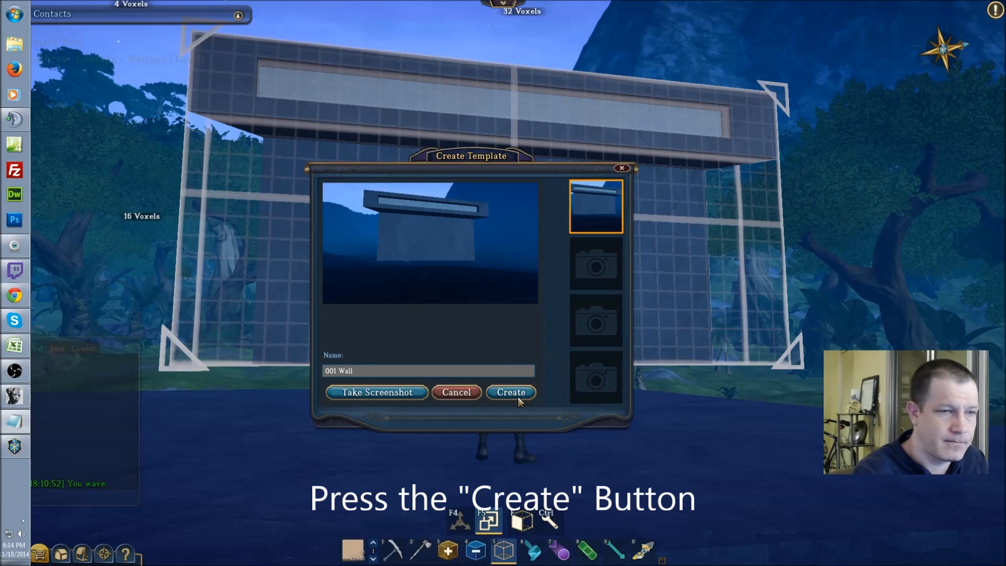
{"action": "left_click", "coordinate": [510, 391]}
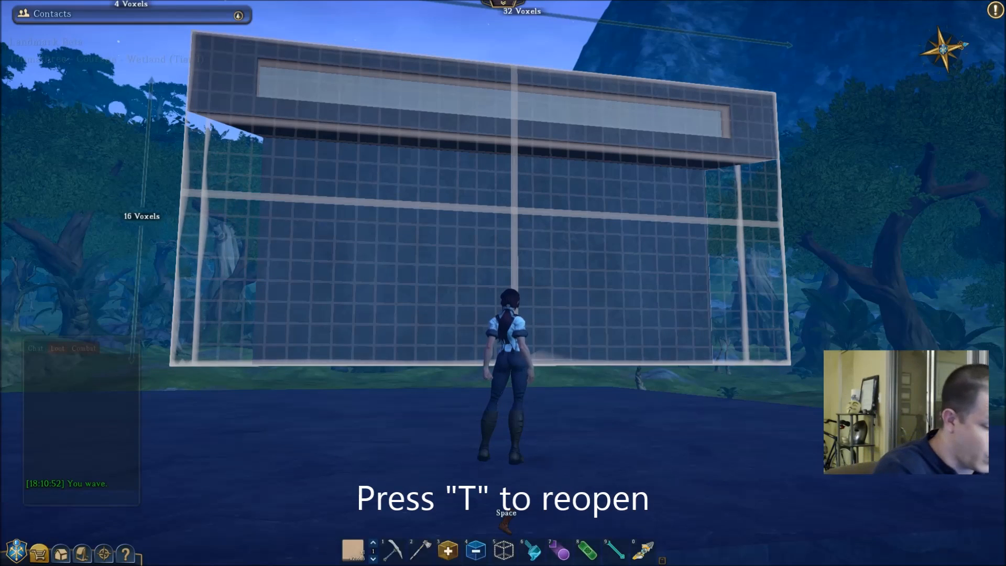
Step: Reopen Templates to see 001 Wall stored at 676 of 3000000 voxels
{"action": "key", "text": "t"}
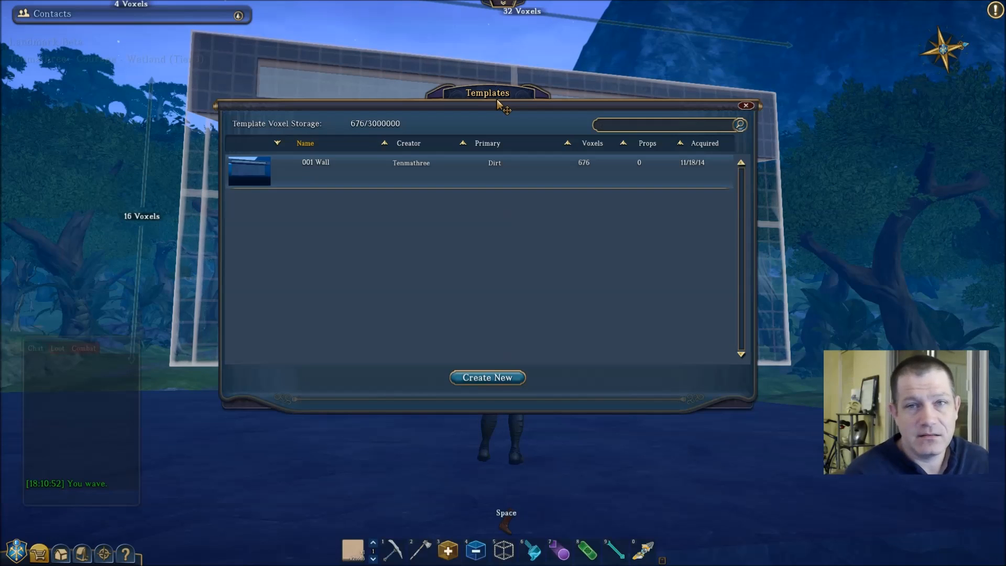
{"action": "left_click", "coordinate": [664, 124]}
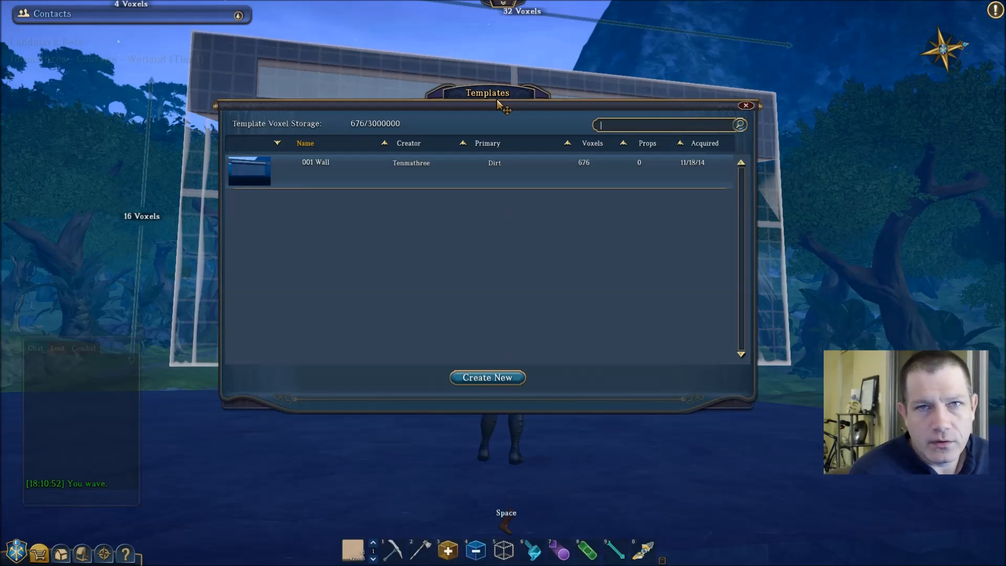
{"action": "mouse_move", "coordinate": [511, 209]}
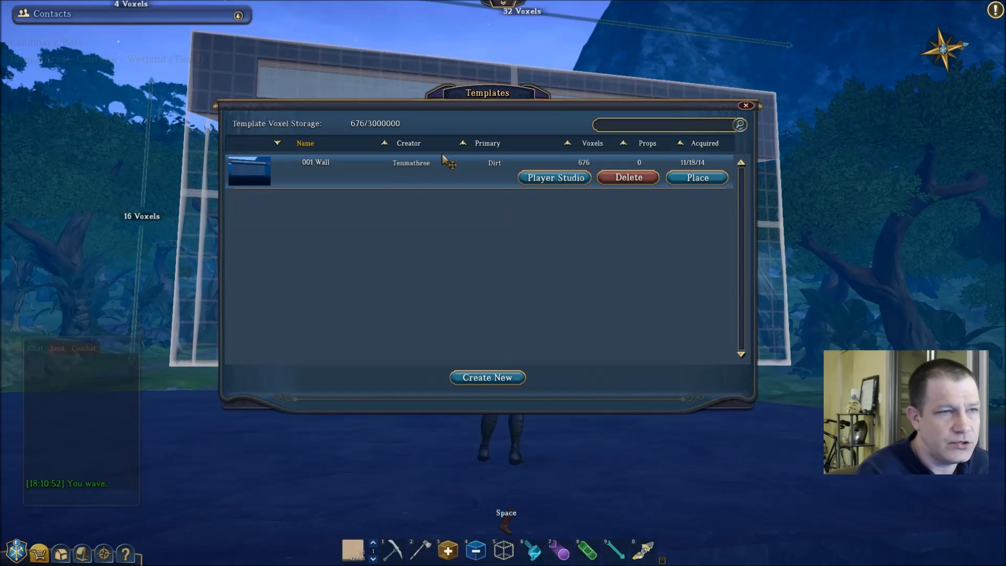
{"action": "mouse_move", "coordinate": [596, 168]}
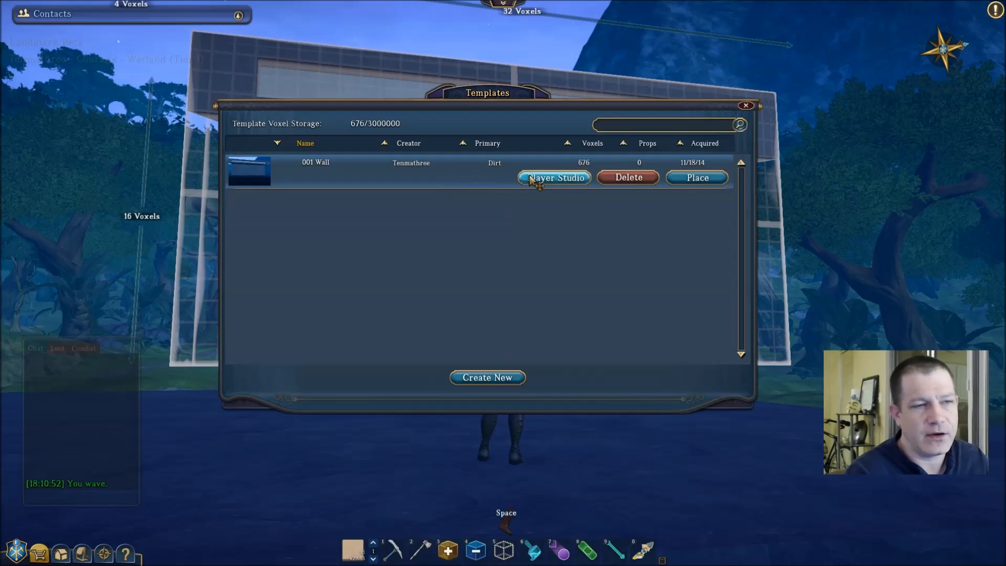
{"action": "mouse_move", "coordinate": [668, 182]}
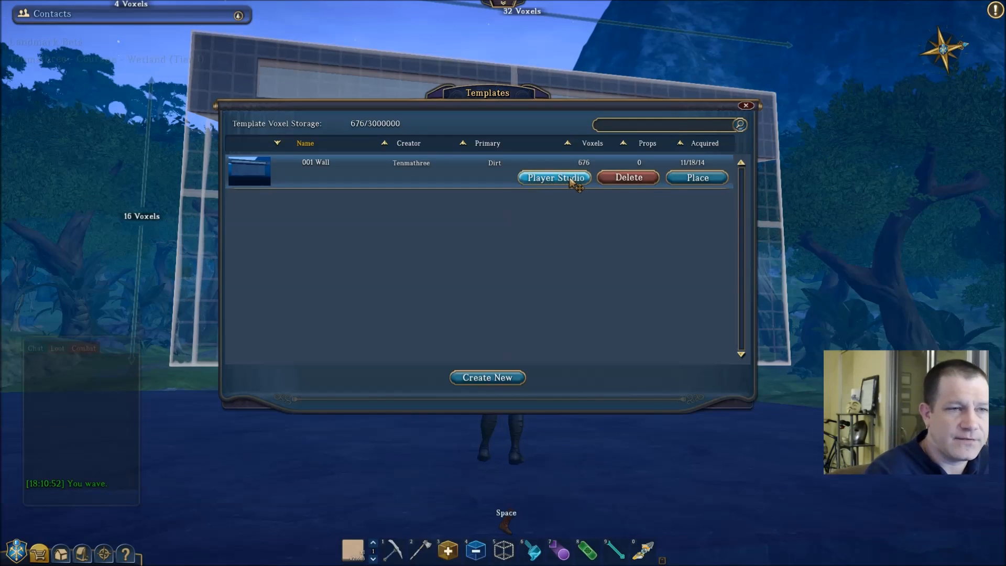
{"action": "mouse_move", "coordinate": [573, 244]}
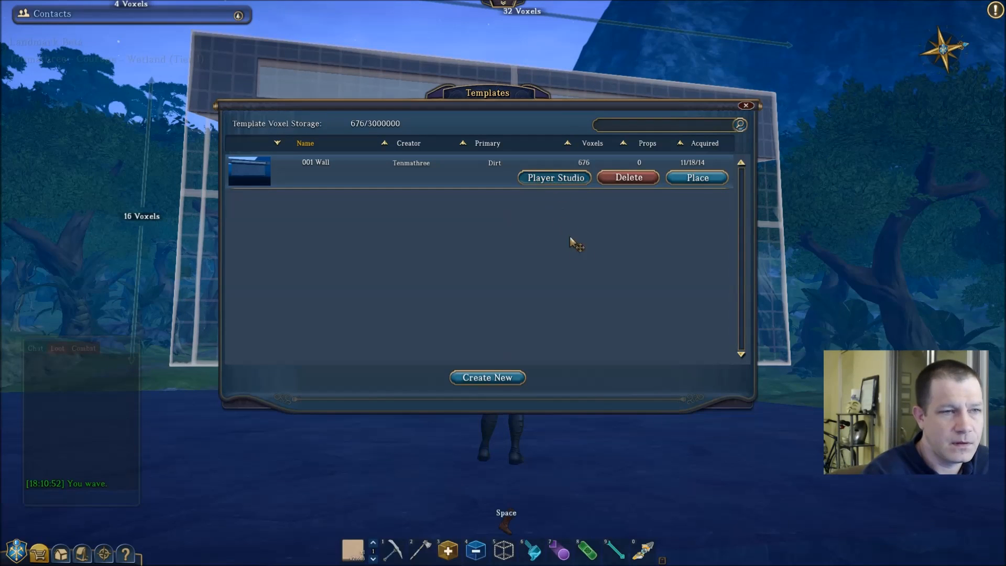
{"action": "mouse_move", "coordinate": [554, 179]}
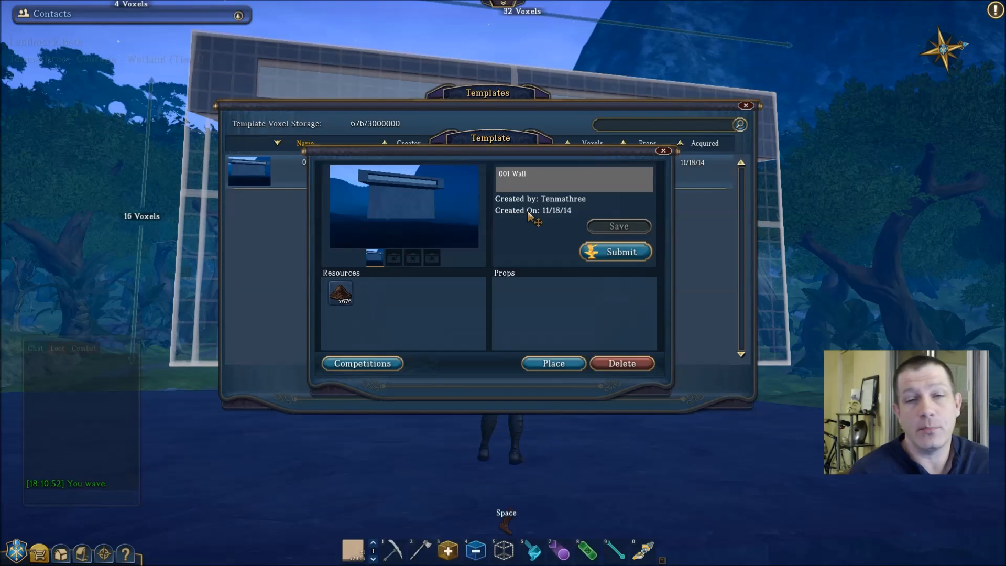
{"action": "mouse_move", "coordinate": [565, 302]}
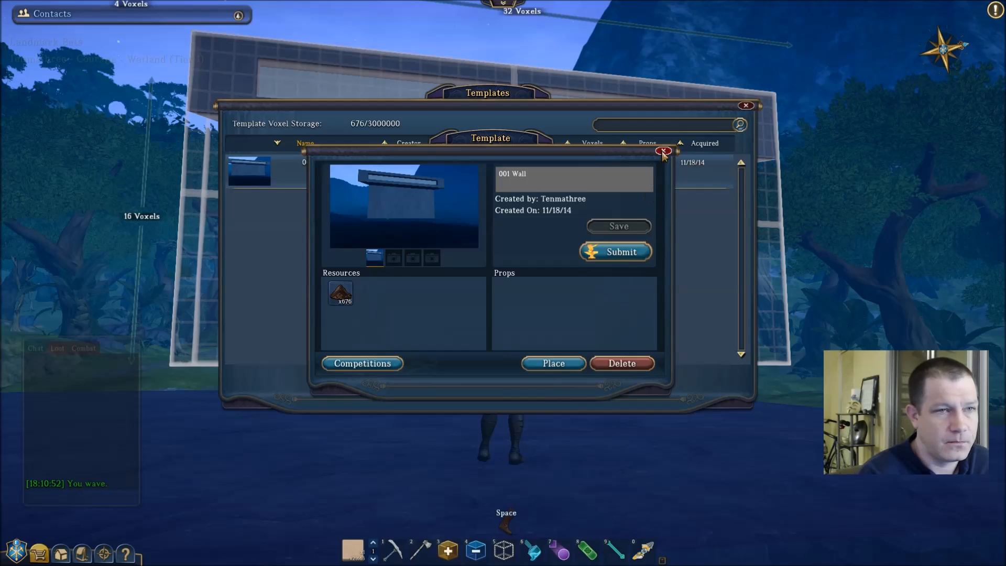
{"action": "left_click", "coordinate": [665, 151]}
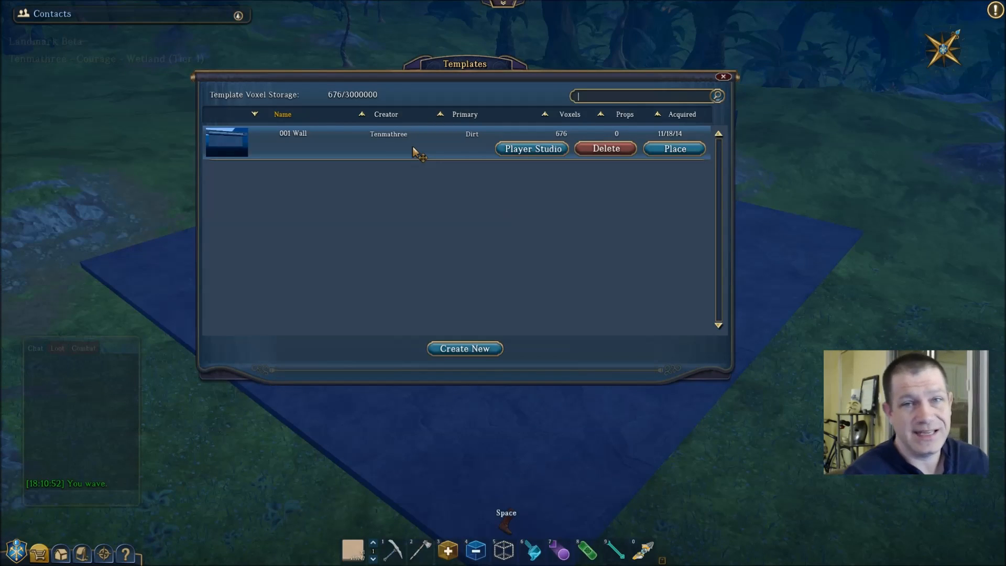
{"action": "mouse_move", "coordinate": [383, 158]}
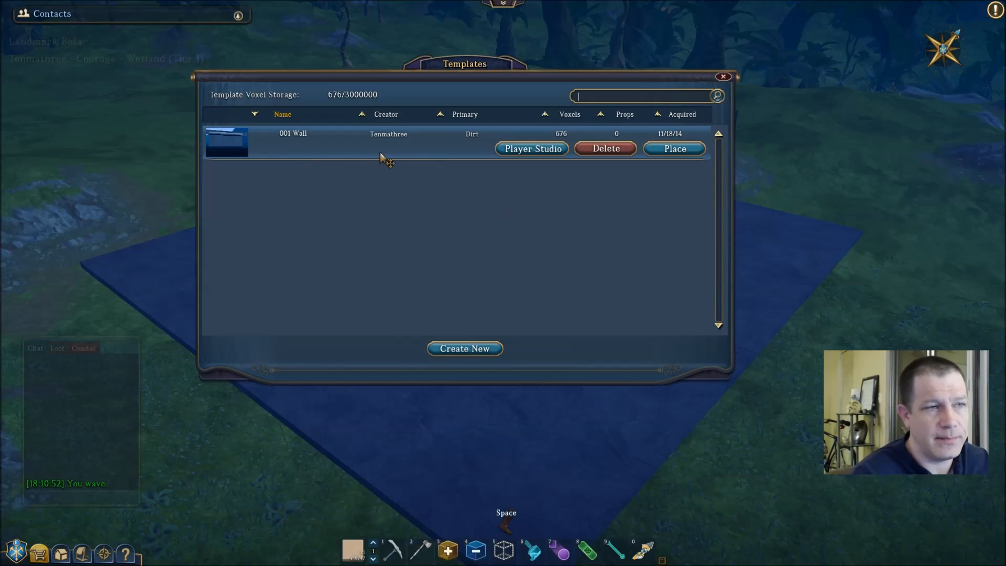
{"action": "mouse_move", "coordinate": [401, 154]}
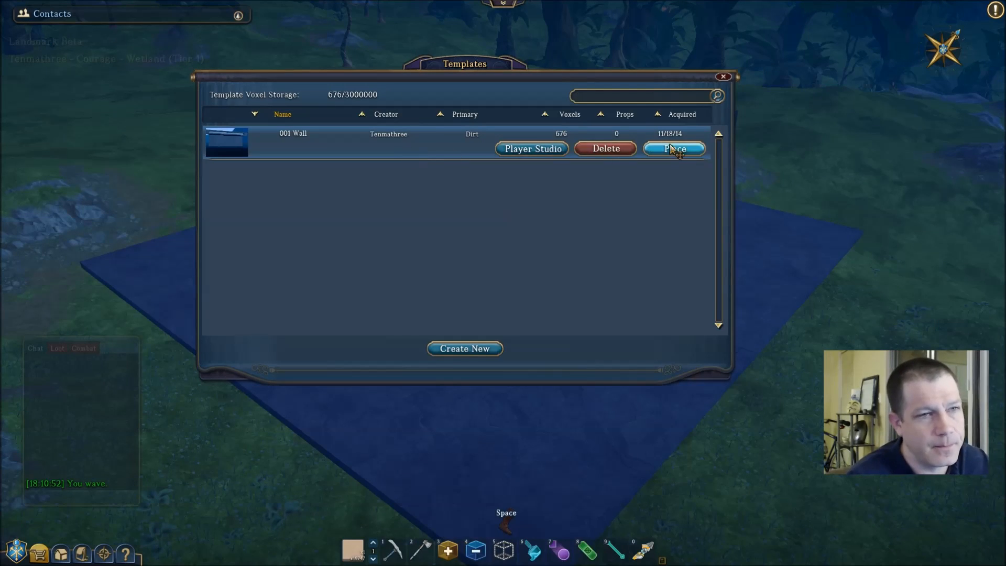
Step: Start placing the 001 Wall template in the world
{"action": "left_click", "coordinate": [673, 147]}
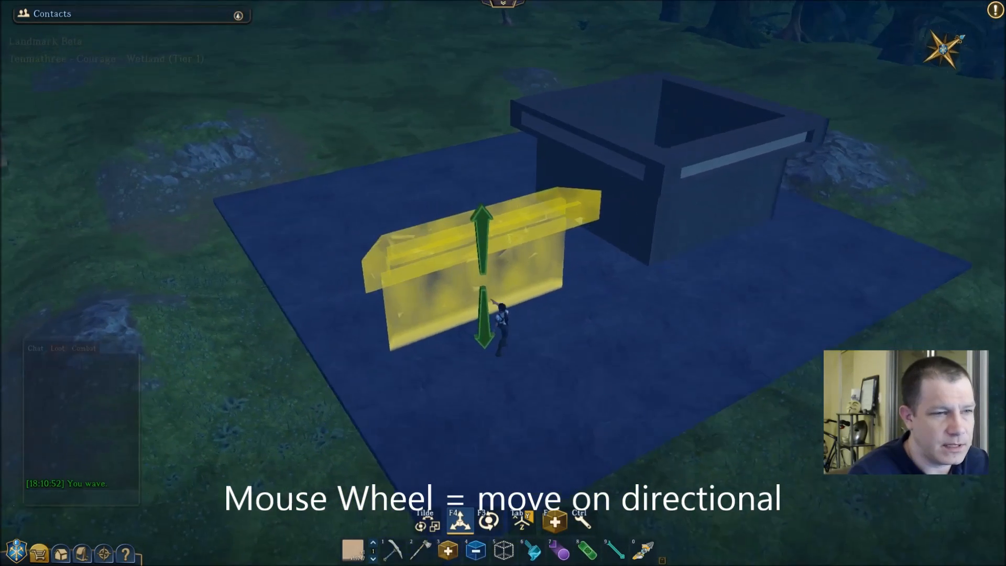
Step: Move the wall preview with the wheel and cycle move/rotate modes with the ` key
{"action": "scroll", "scroll_direction": "down", "scroll_amount": 3}
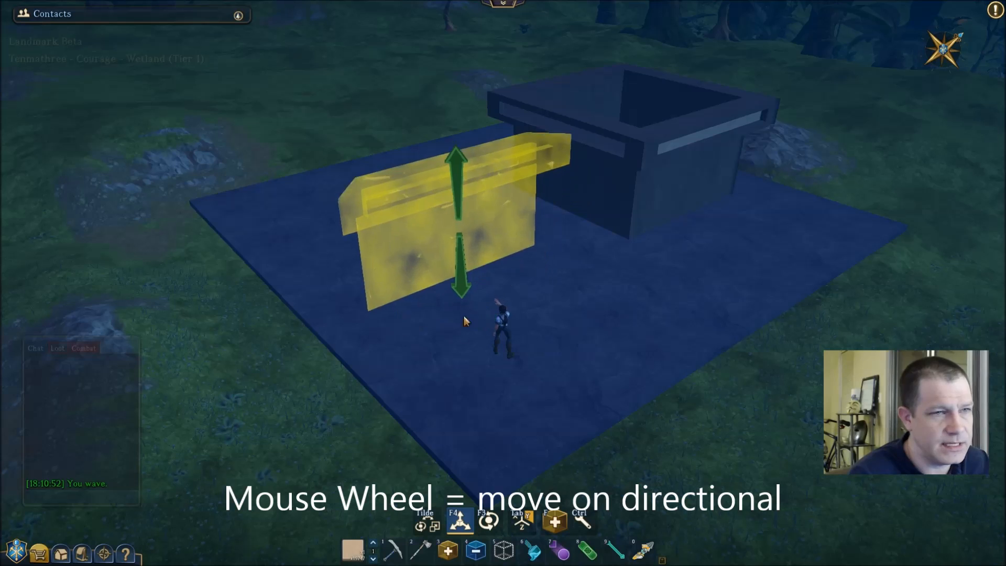
{"action": "scroll", "scroll_direction": "up", "scroll_amount": 3}
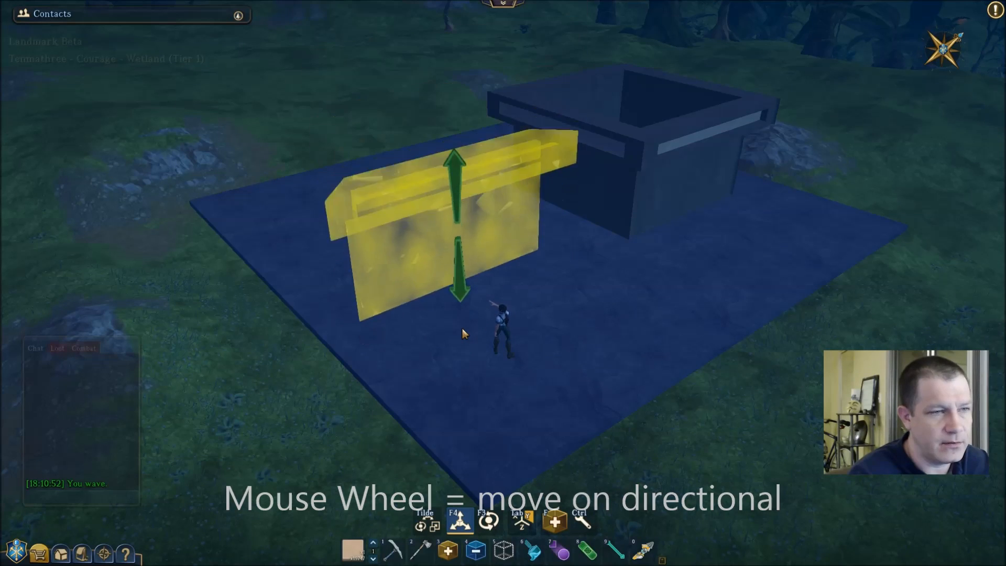
{"action": "scroll", "scroll_direction": "up", "scroll_amount": 3}
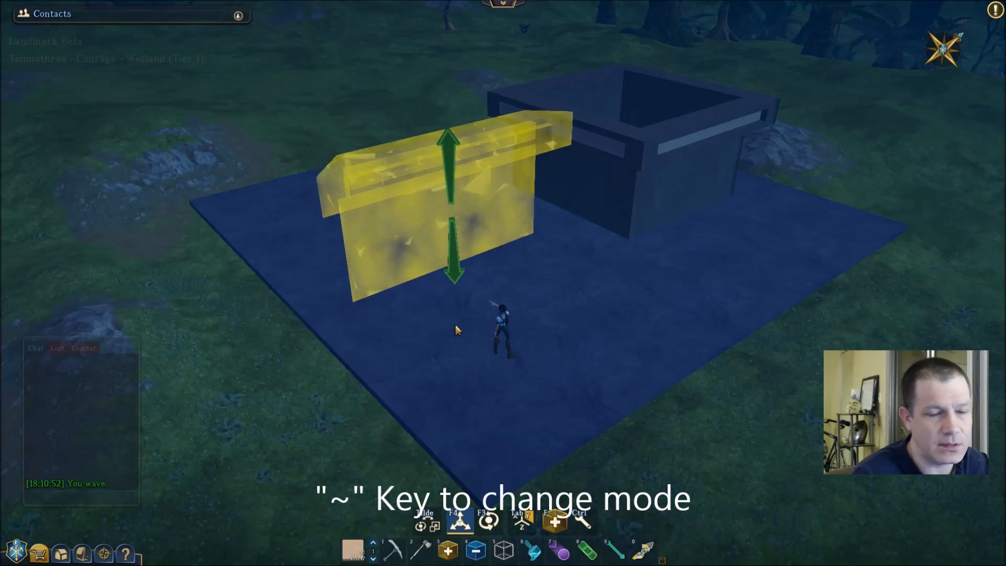
{"action": "key", "text": "`"}
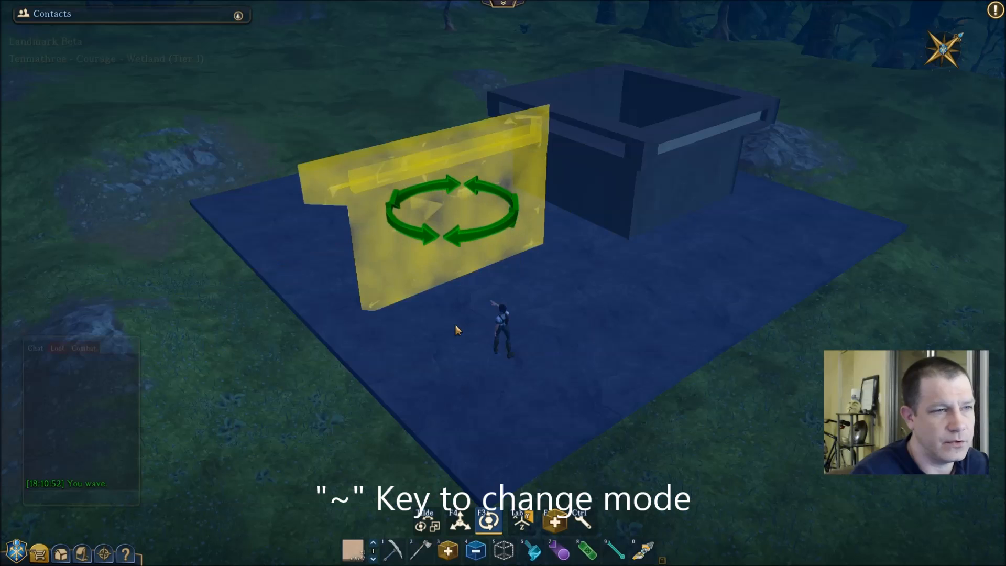
{"action": "key", "text": "`"}
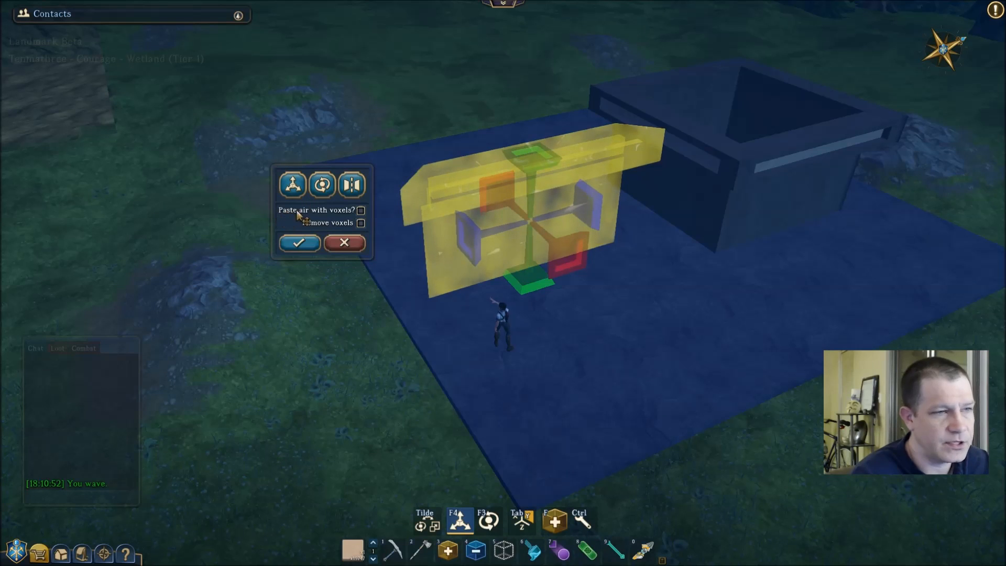
Step: Leave 'Paste air' off, set the wall against the box, and enable 'Remove voxels'
{"action": "left_click", "coordinate": [361, 209]}
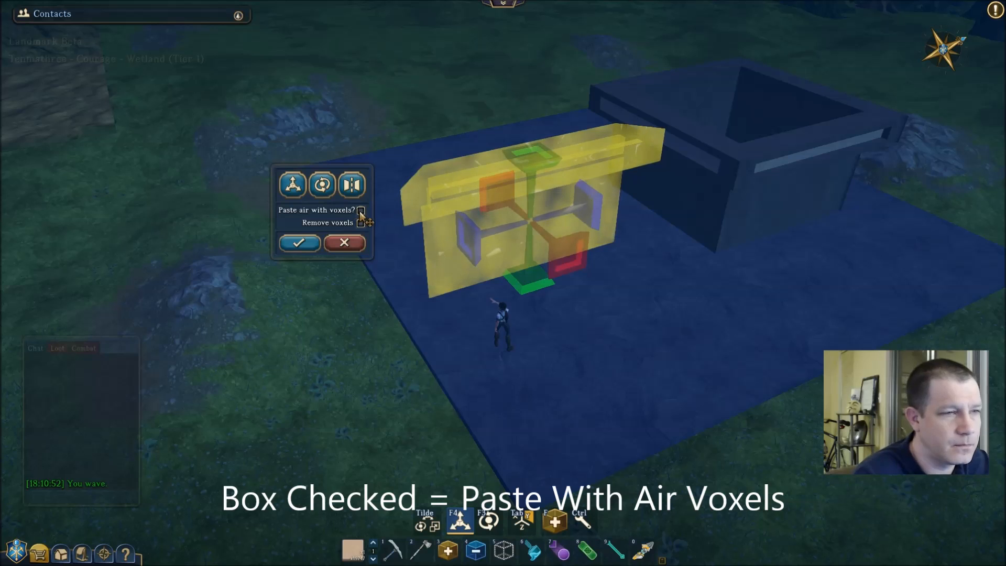
{"action": "left_click", "coordinate": [361, 210]}
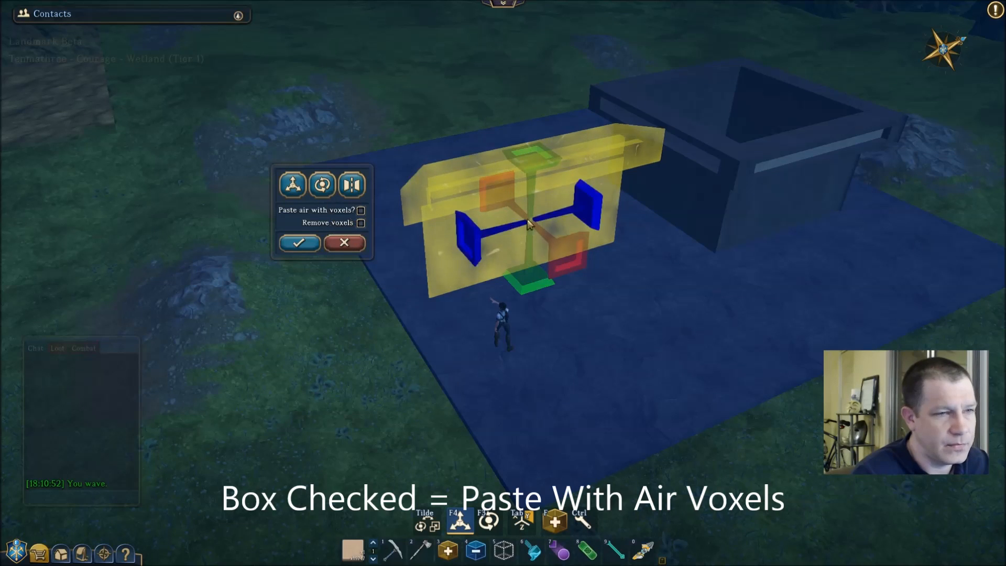
{"action": "left_click", "coordinate": [292, 185]}
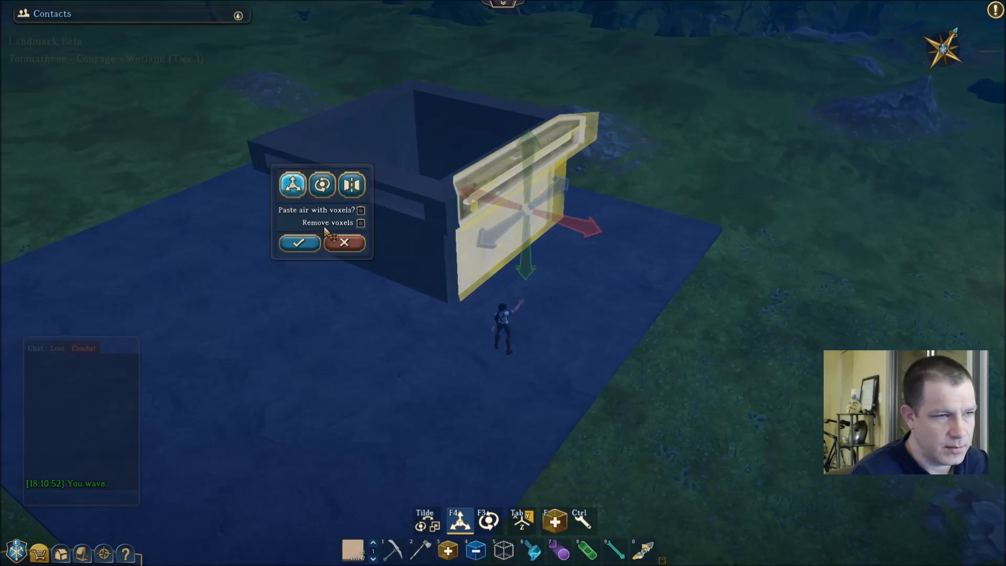
{"action": "left_click", "coordinate": [361, 222]}
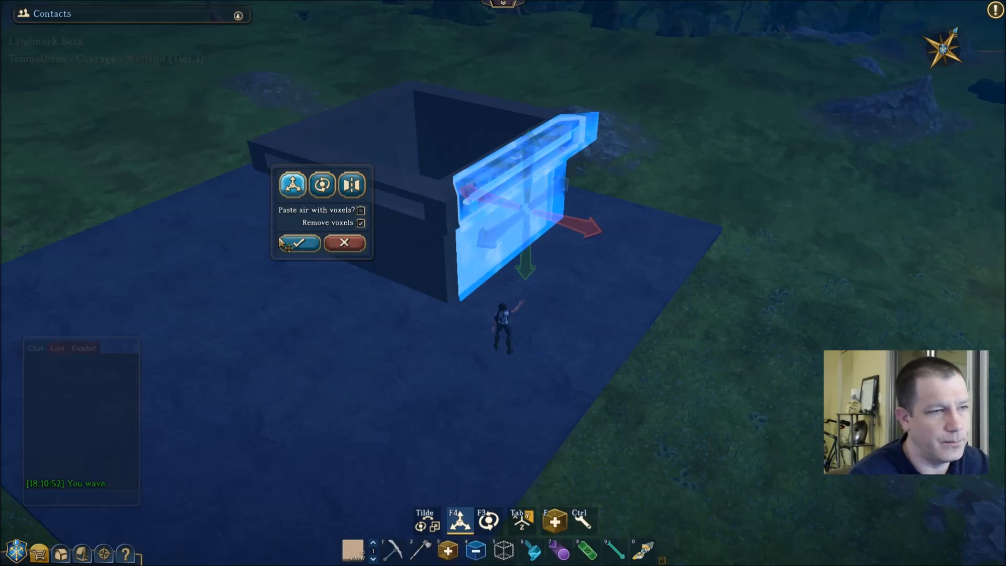
Step: Move the wall away, turn 'Remove voxels' off, and finish the paste
{"action": "left_click", "coordinate": [299, 242]}
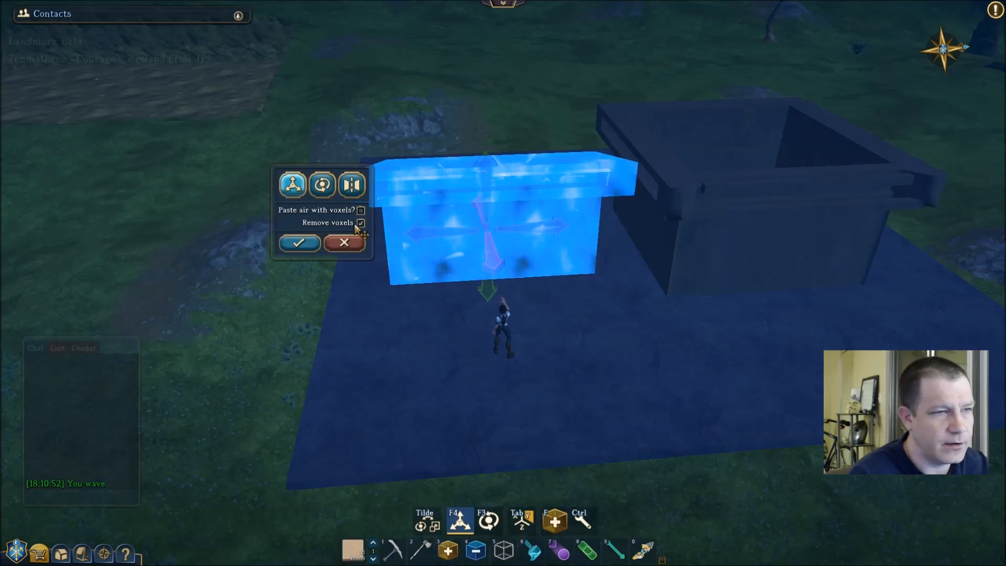
{"action": "left_click", "coordinate": [361, 222]}
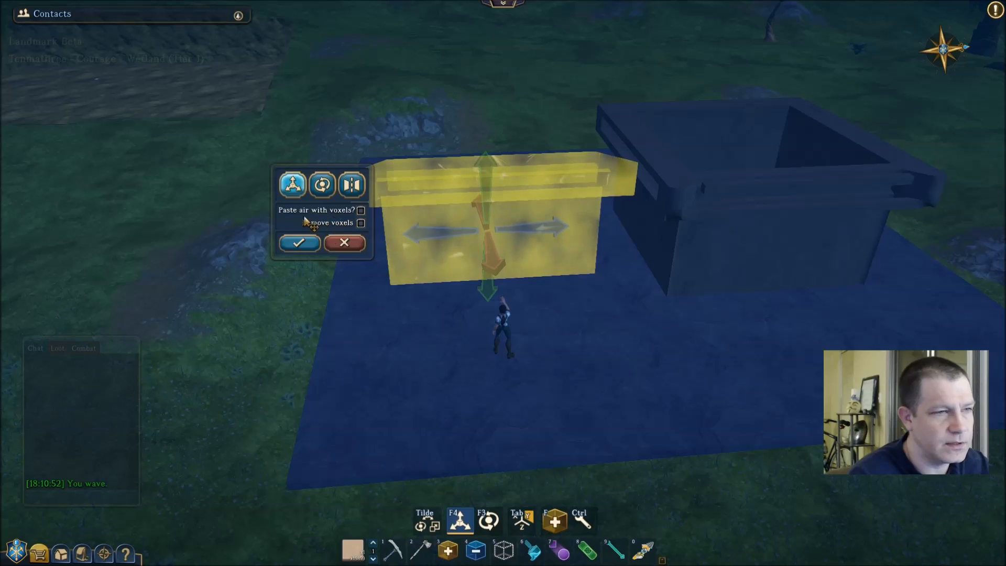
{"action": "left_click", "coordinate": [321, 185]}
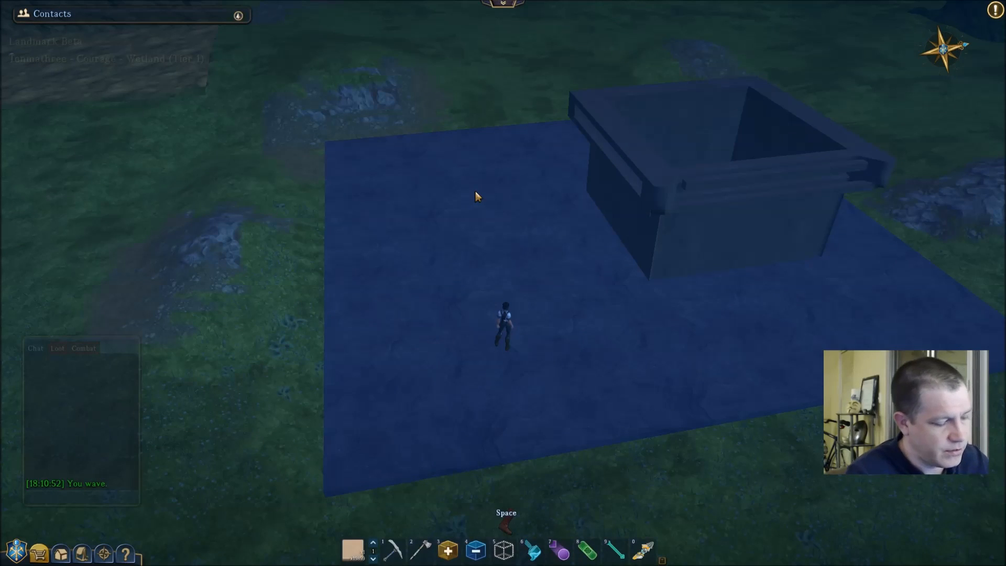
{"action": "key", "text": "ctrl+v"}
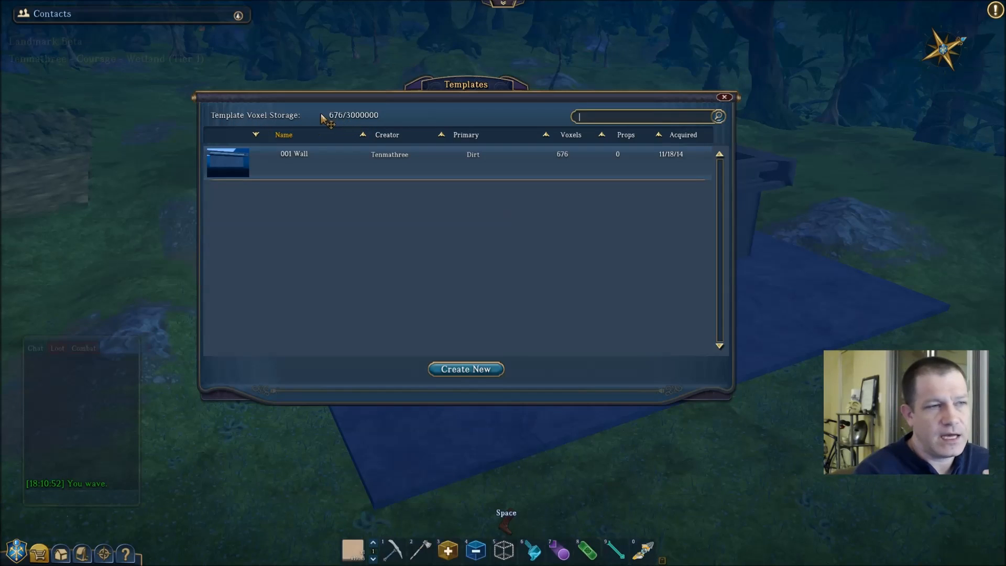
{"action": "mouse_move", "coordinate": [377, 125]}
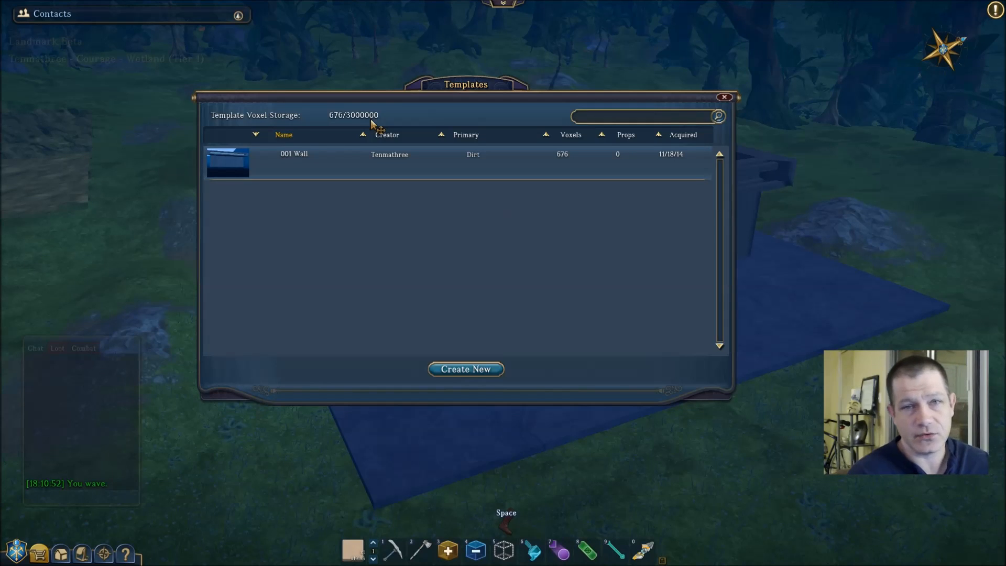
{"action": "left_click", "coordinate": [642, 116]}
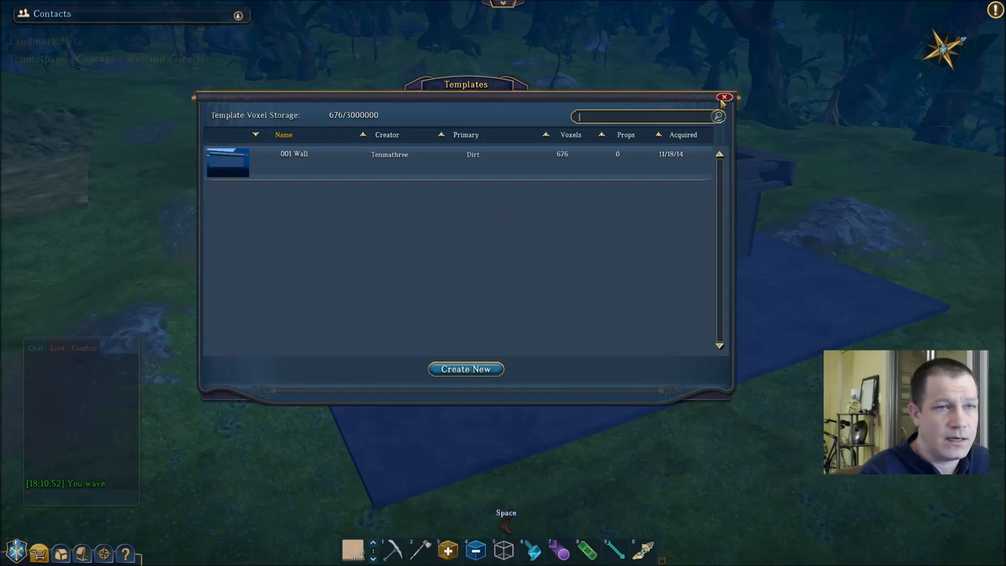
{"action": "left_click", "coordinate": [724, 97]}
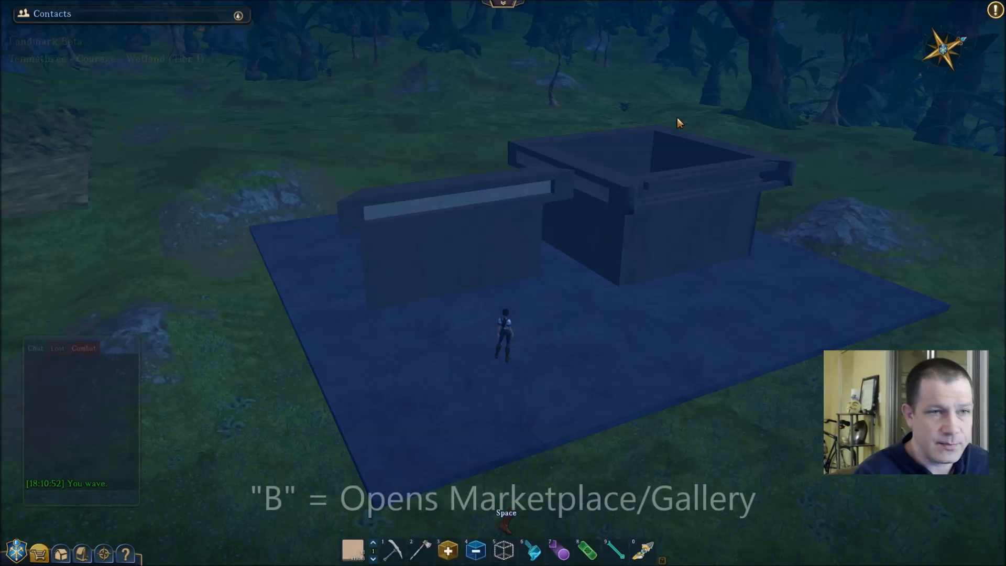
{"action": "key", "text": "b"}
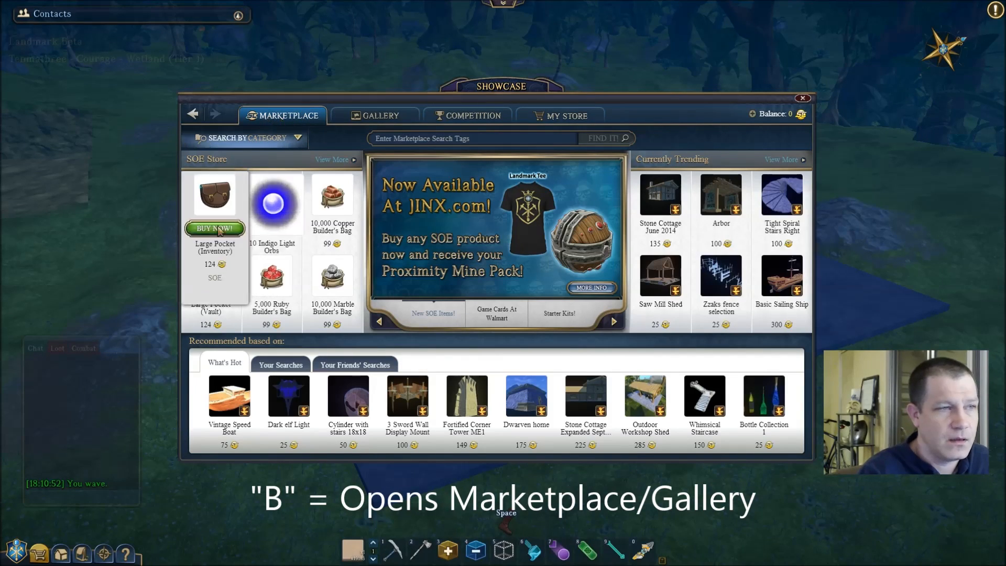
{"action": "left_click", "coordinate": [296, 139]}
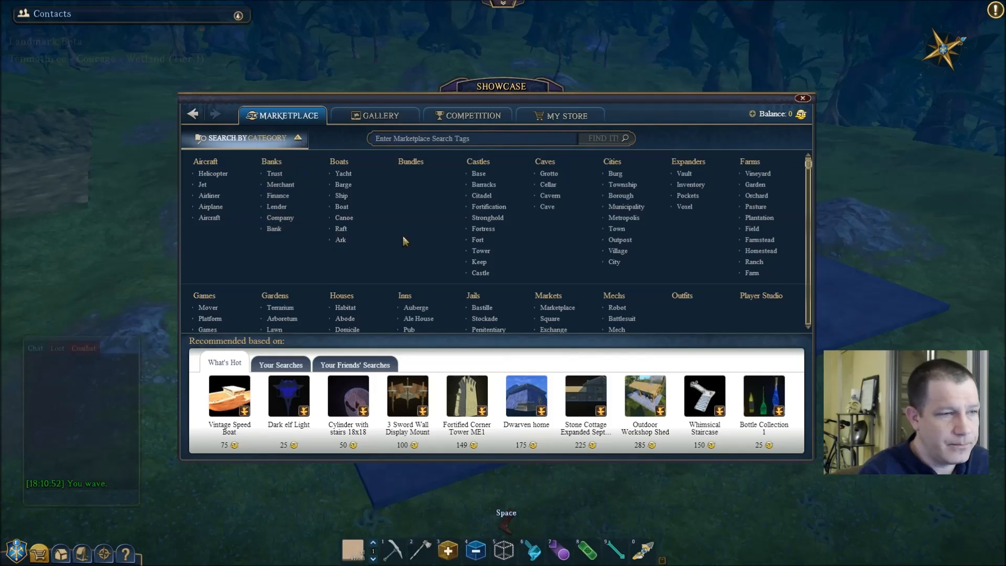
{"action": "mouse_move", "coordinate": [418, 236]}
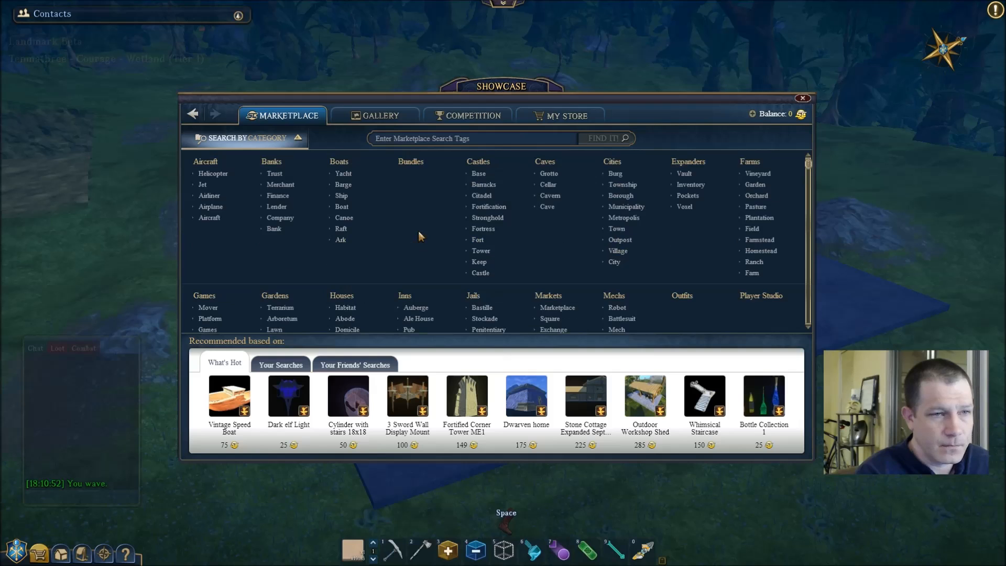
{"action": "mouse_move", "coordinate": [701, 163]}
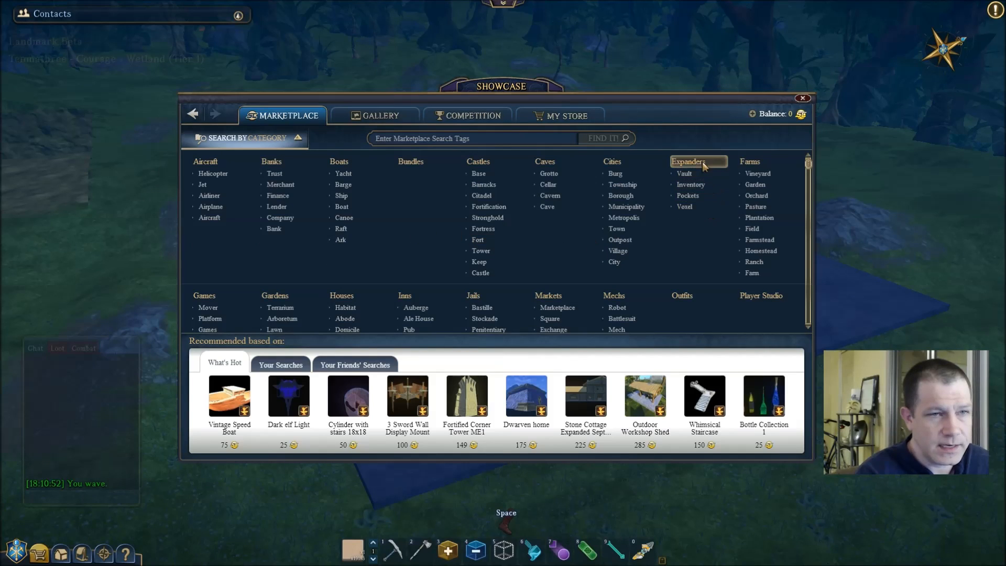
{"action": "mouse_move", "coordinate": [706, 168]}
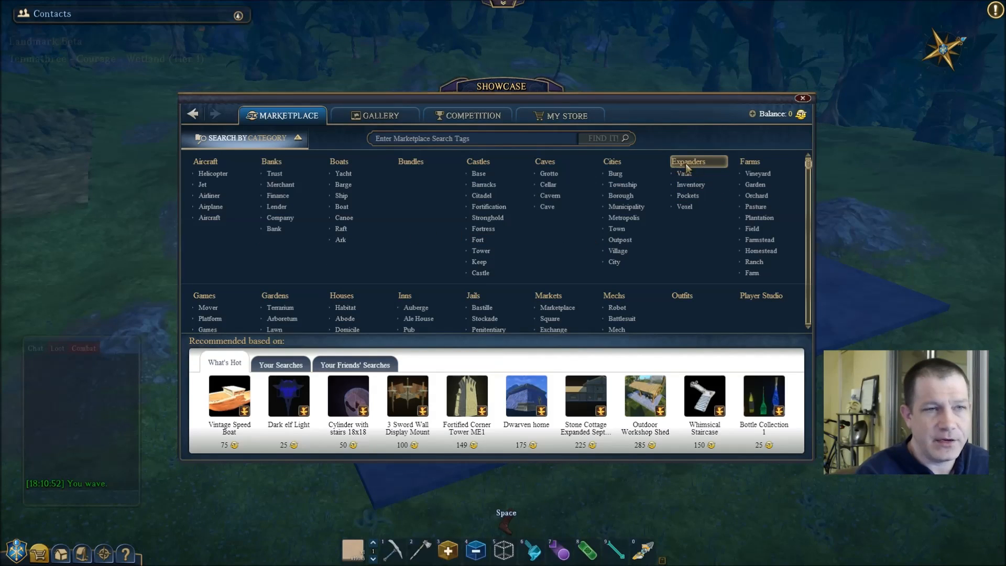
{"action": "mouse_move", "coordinate": [687, 207]}
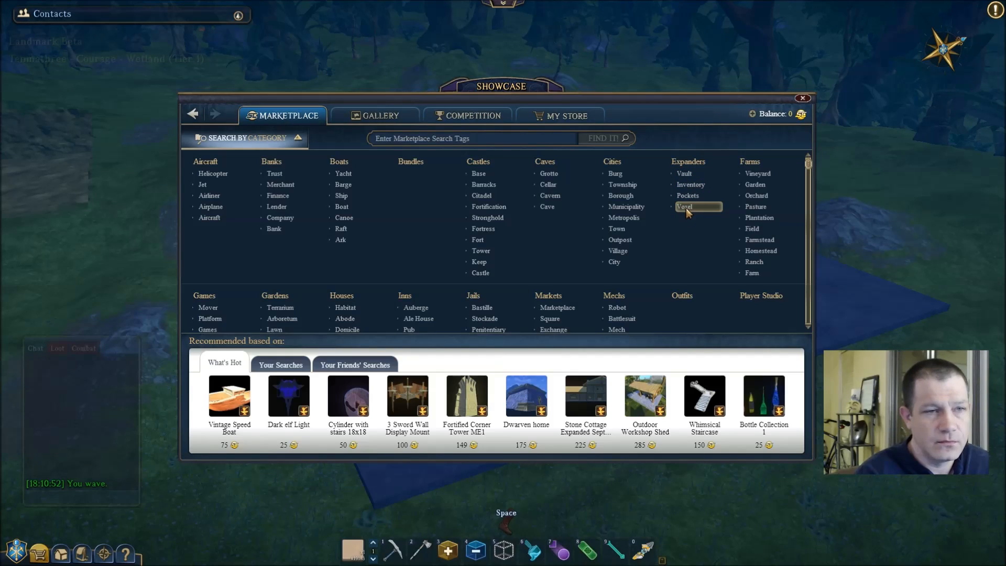
{"action": "left_click", "coordinate": [685, 207]}
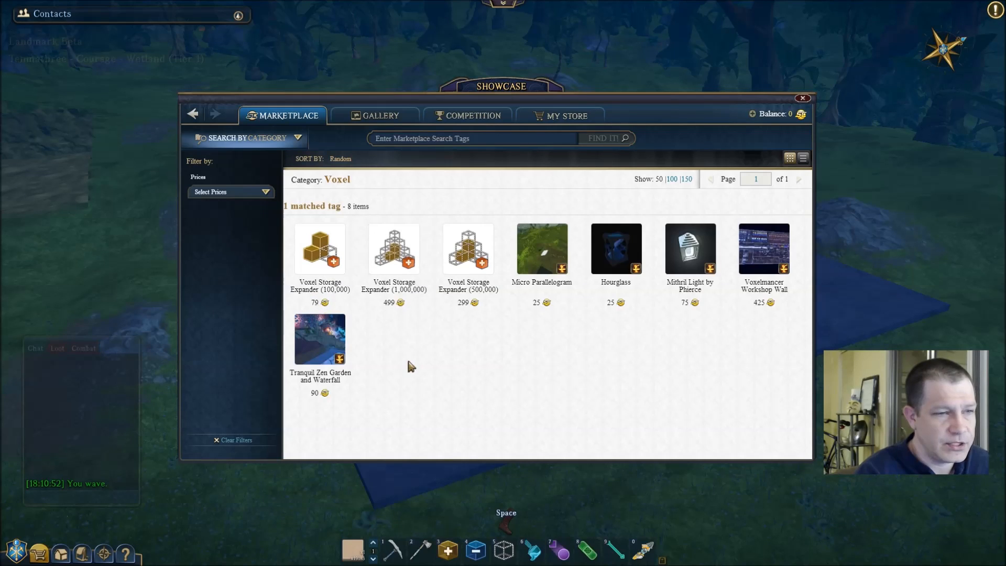
{"action": "mouse_move", "coordinate": [467, 249]}
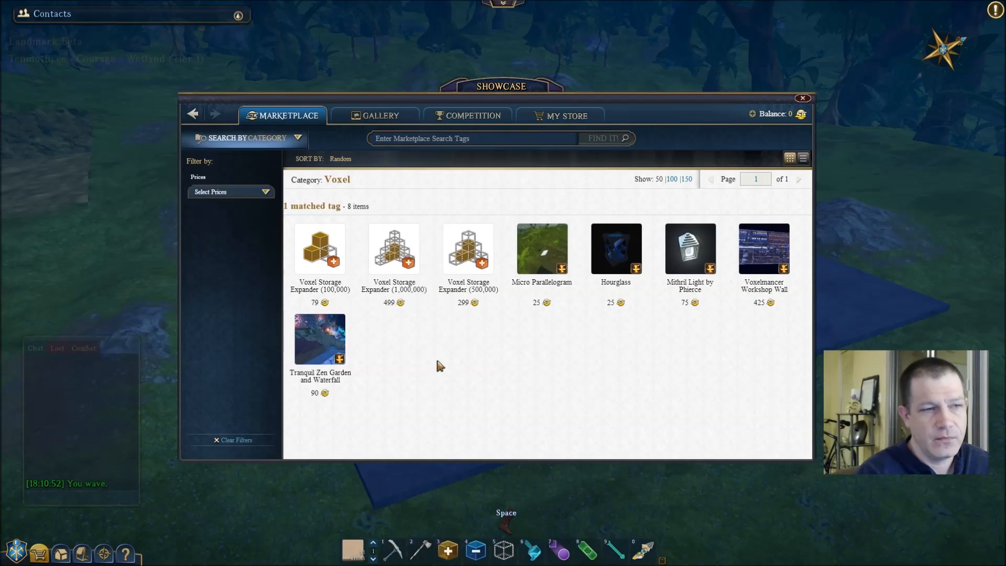
{"action": "mouse_move", "coordinate": [487, 383]}
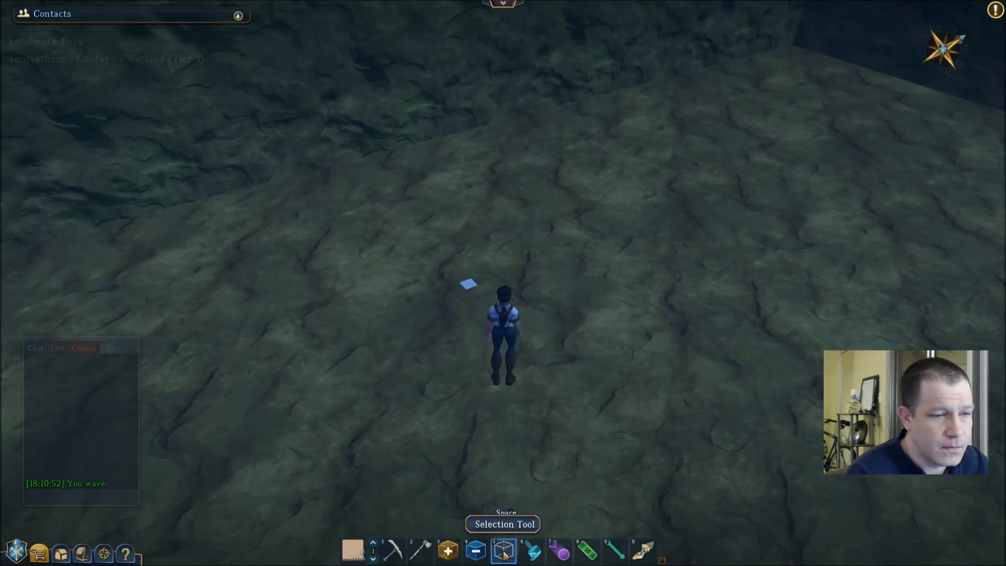
Step: Select one putty voxel, name a new template '002 Putty Voxel' and capture its preview
{"action": "left_click", "coordinate": [503, 550]}
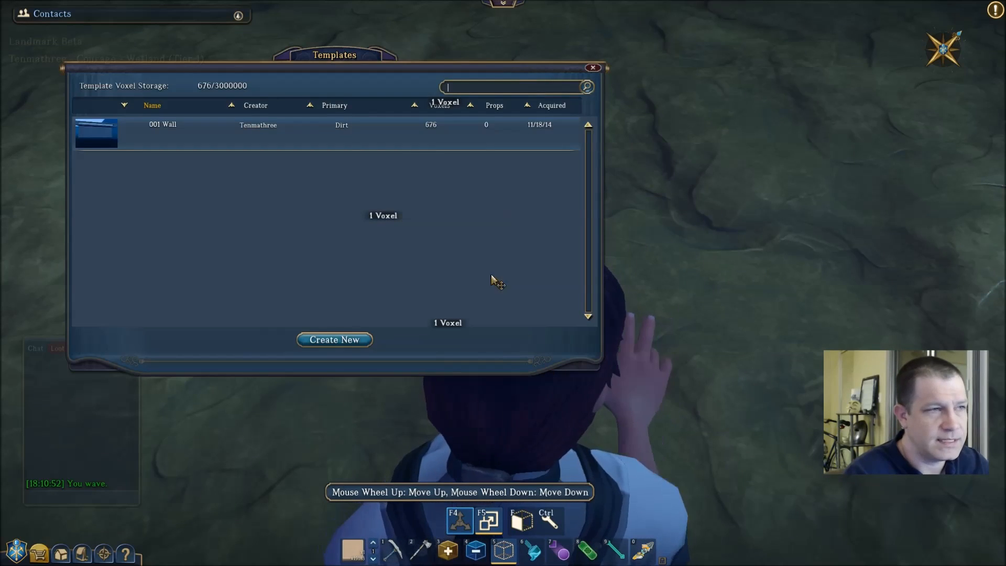
{"action": "left_click", "coordinate": [333, 340]}
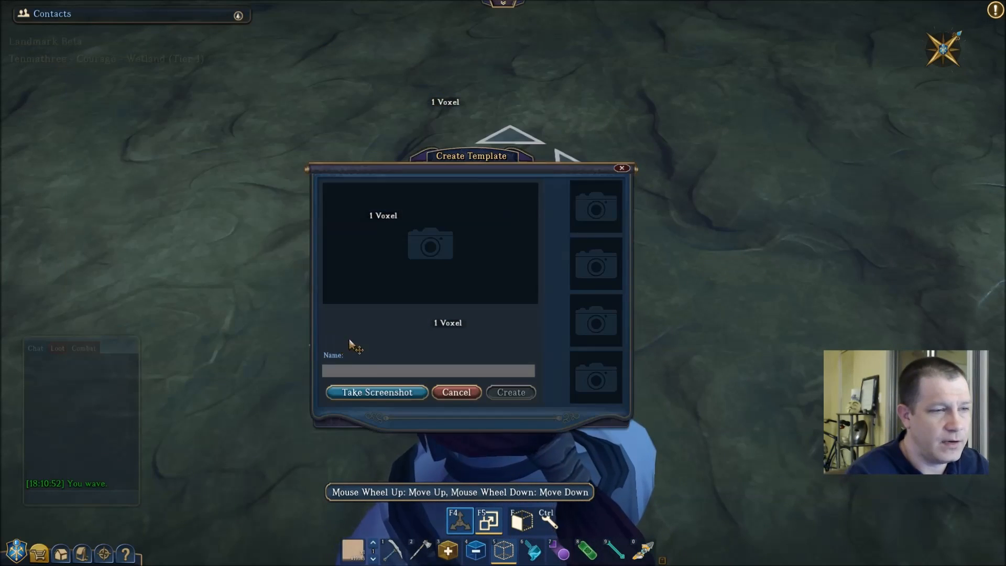
{"action": "type", "text": "pU"}
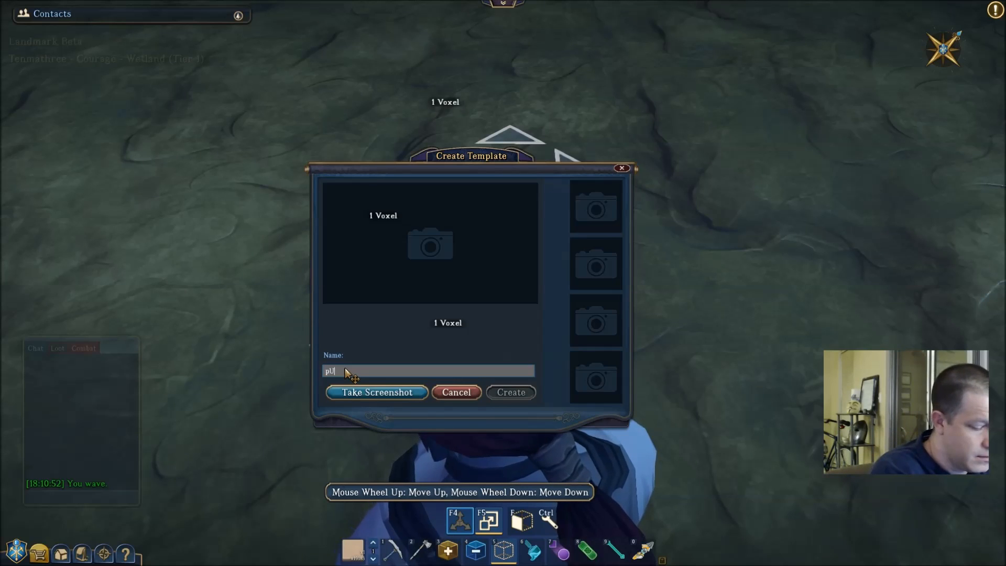
{"action": "key", "text": "Backspace"}
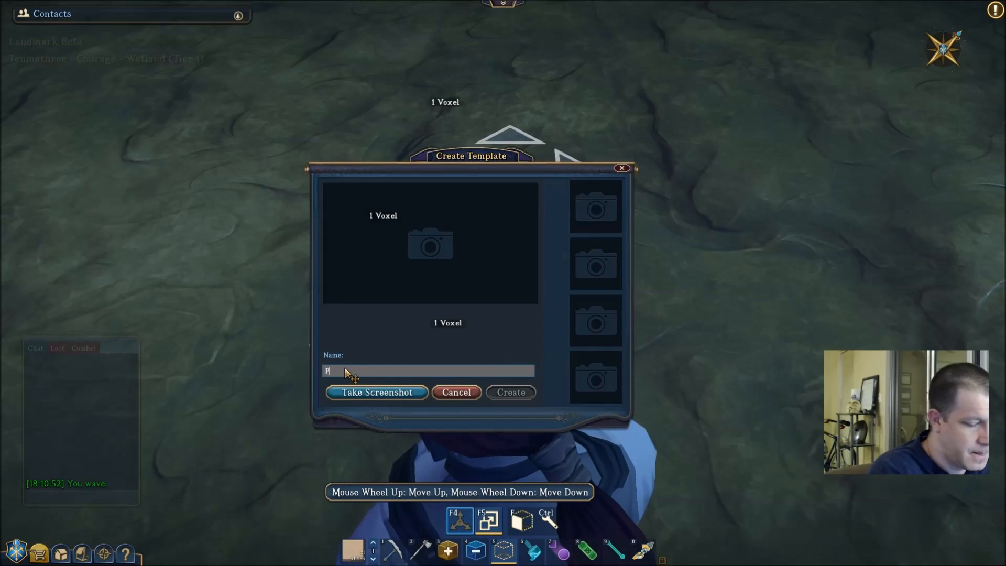
{"action": "type", "text": "utty"}
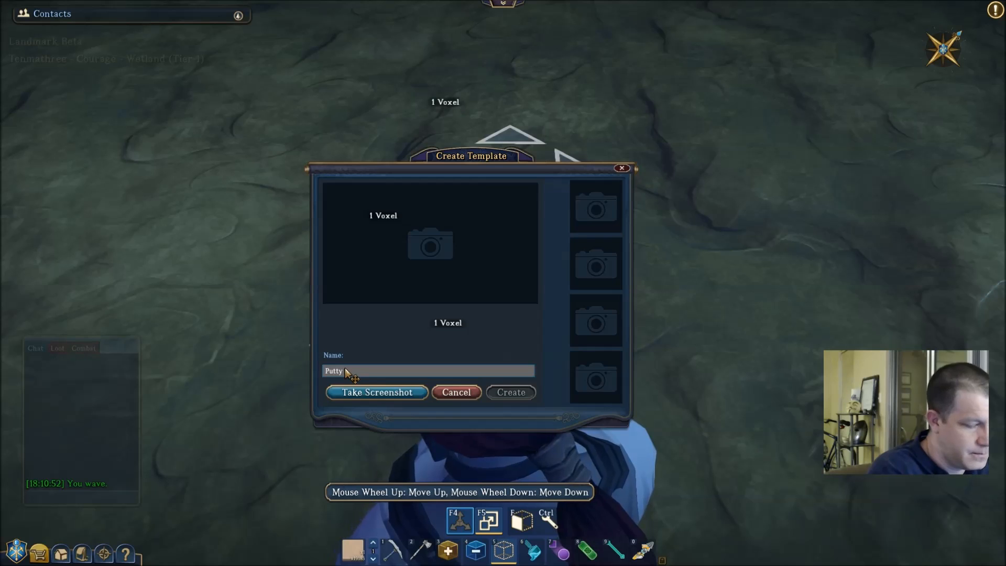
{"action": "type", "text": "Voxel"}
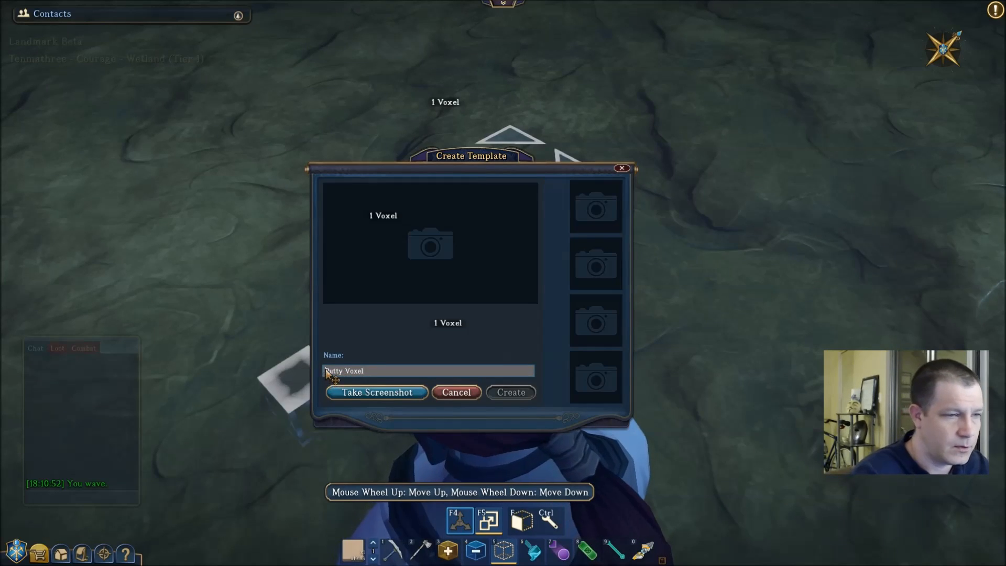
{"action": "type", "text": "002"}
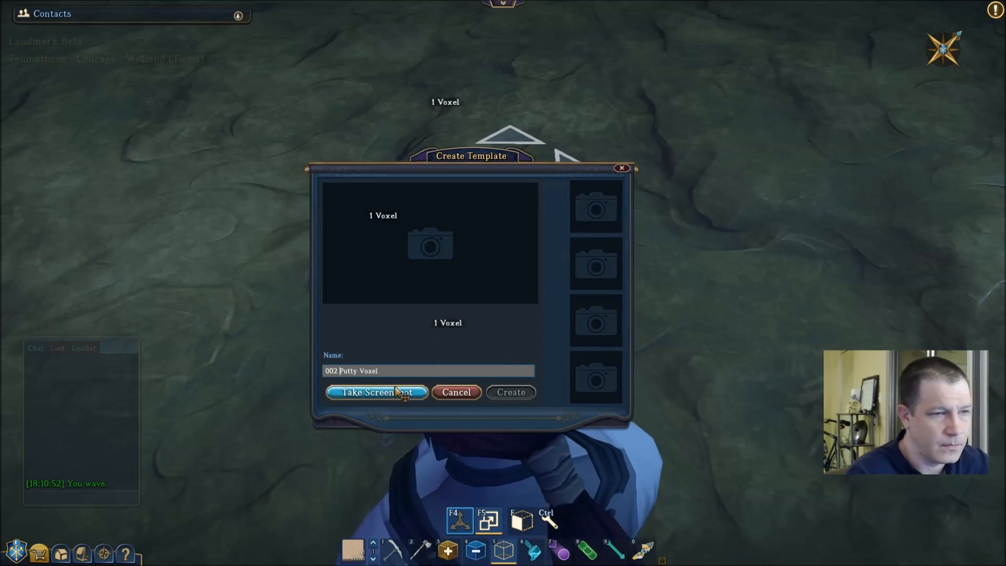
{"action": "left_click", "coordinate": [376, 392]}
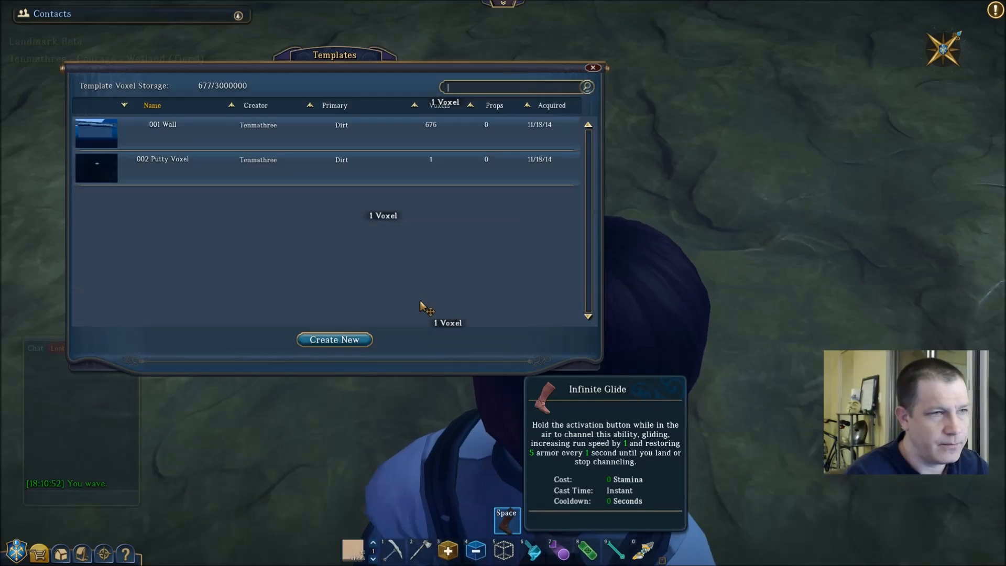
Step: Place a copy of the 002 Putty Voxel template onto the ground
{"action": "left_click", "coordinate": [163, 159]}
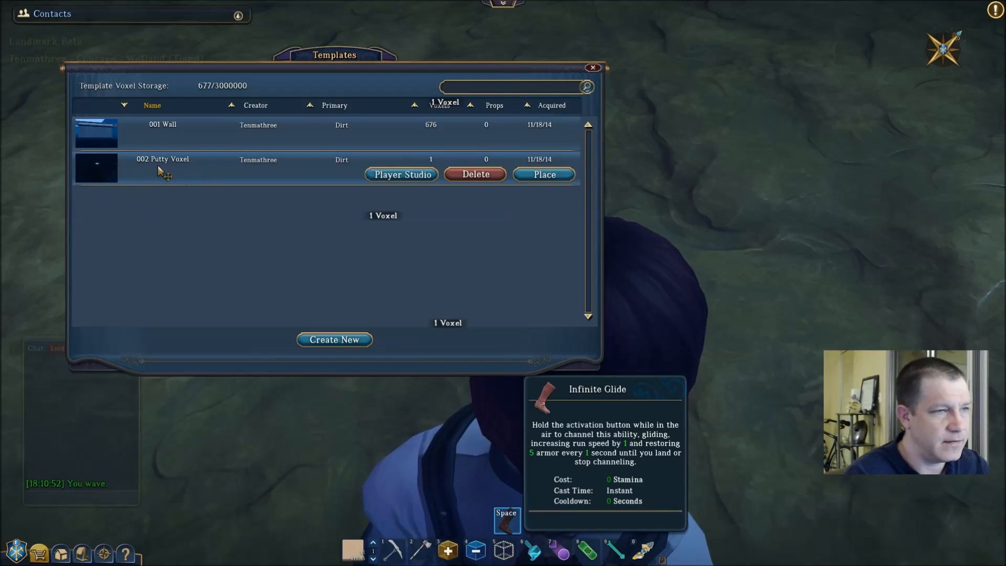
{"action": "left_click", "coordinate": [543, 174]}
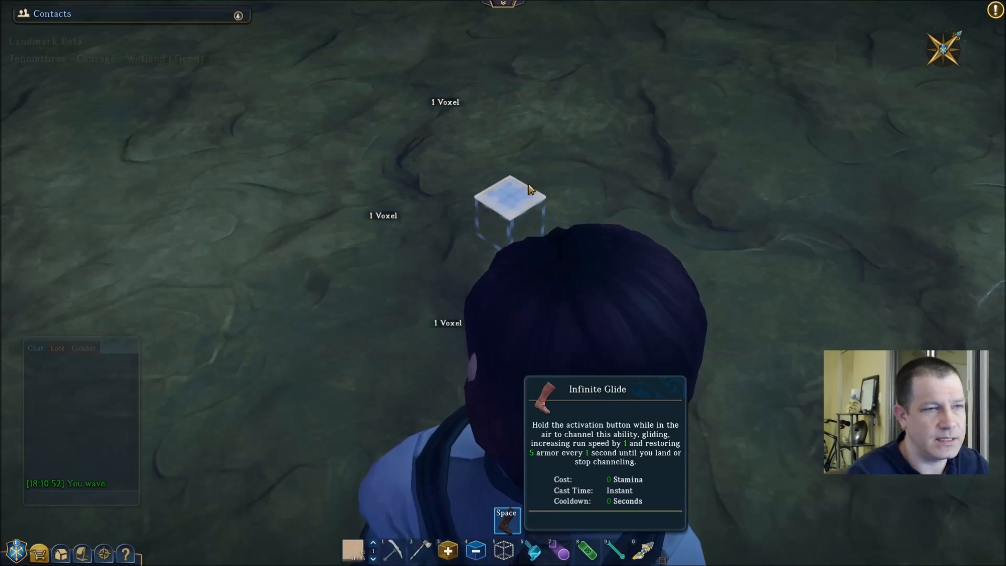